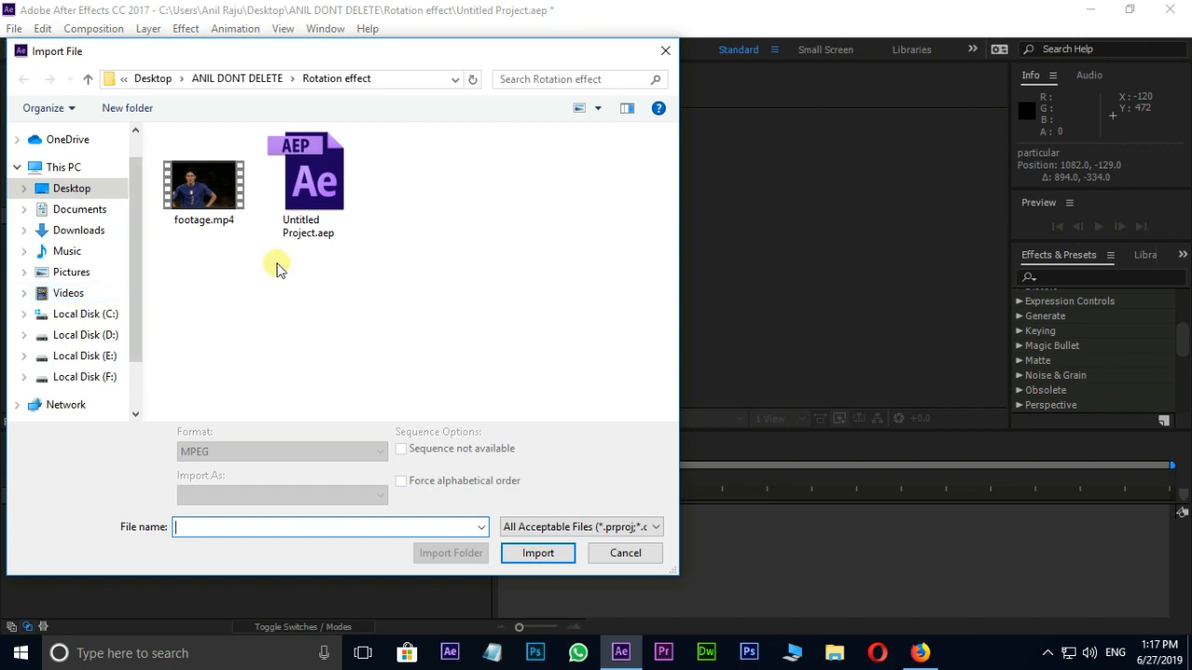
- Import footage.mp4 and drop it on New Composition to create the 'footage' comp
left_click(204, 184)
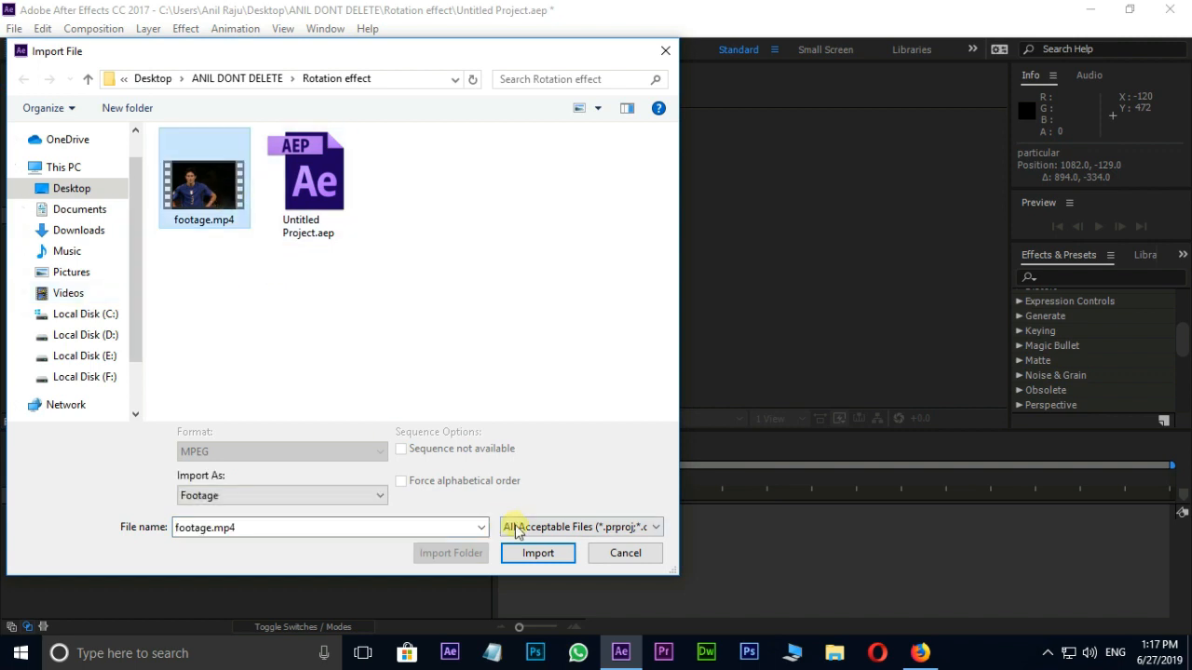
left_click(537, 553)
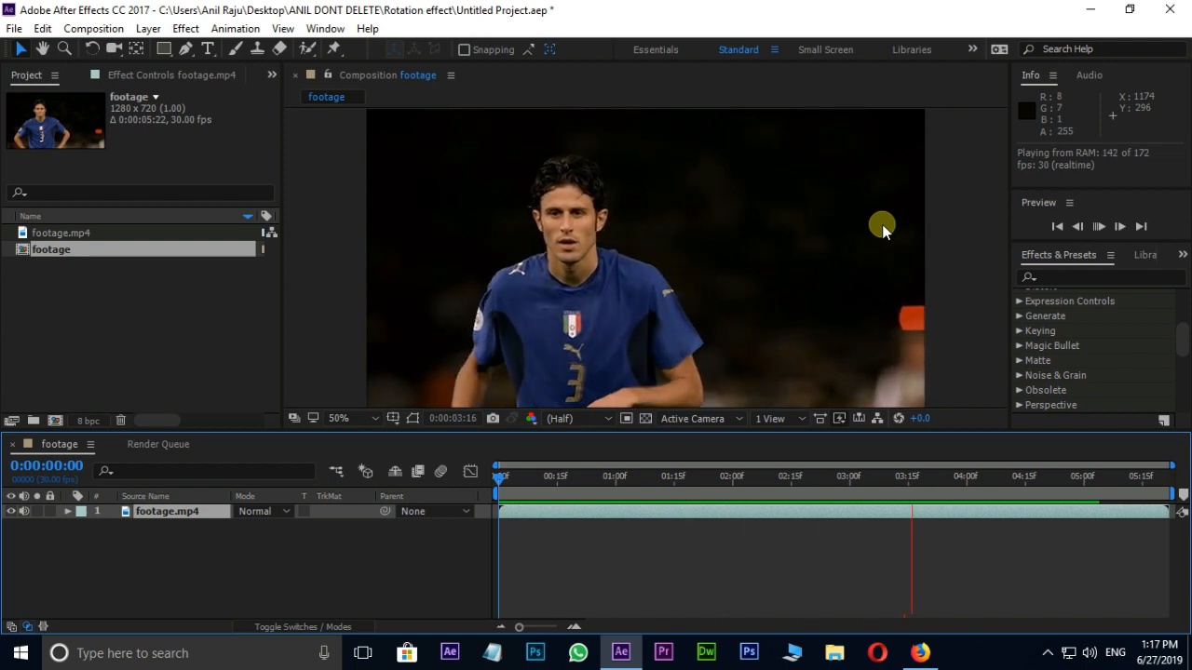
left_click(1120, 226)
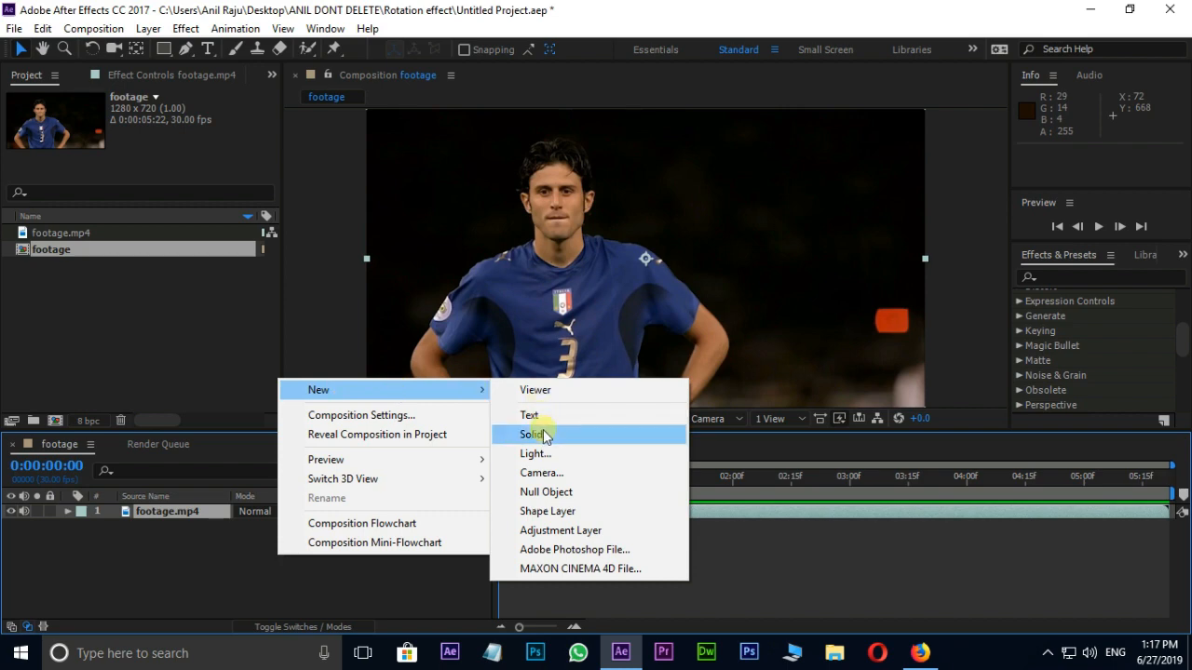
- Add a full-frame red solid layer named 'particular' via New > Solid
left_click(533, 433)
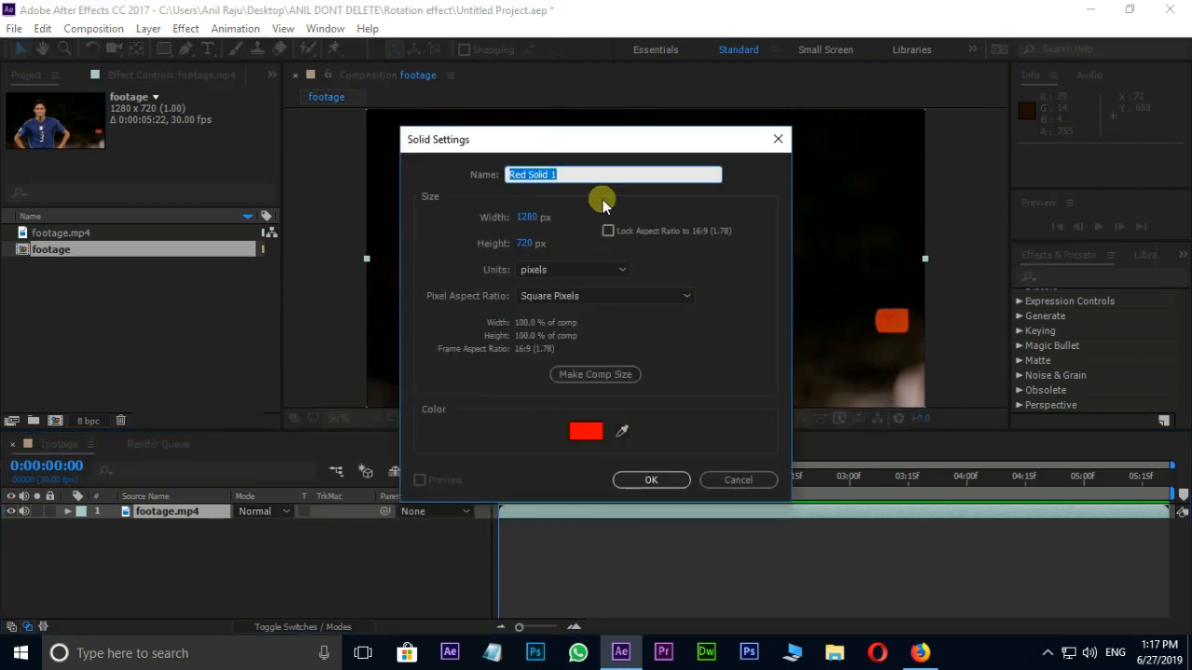
left_click(651, 480)
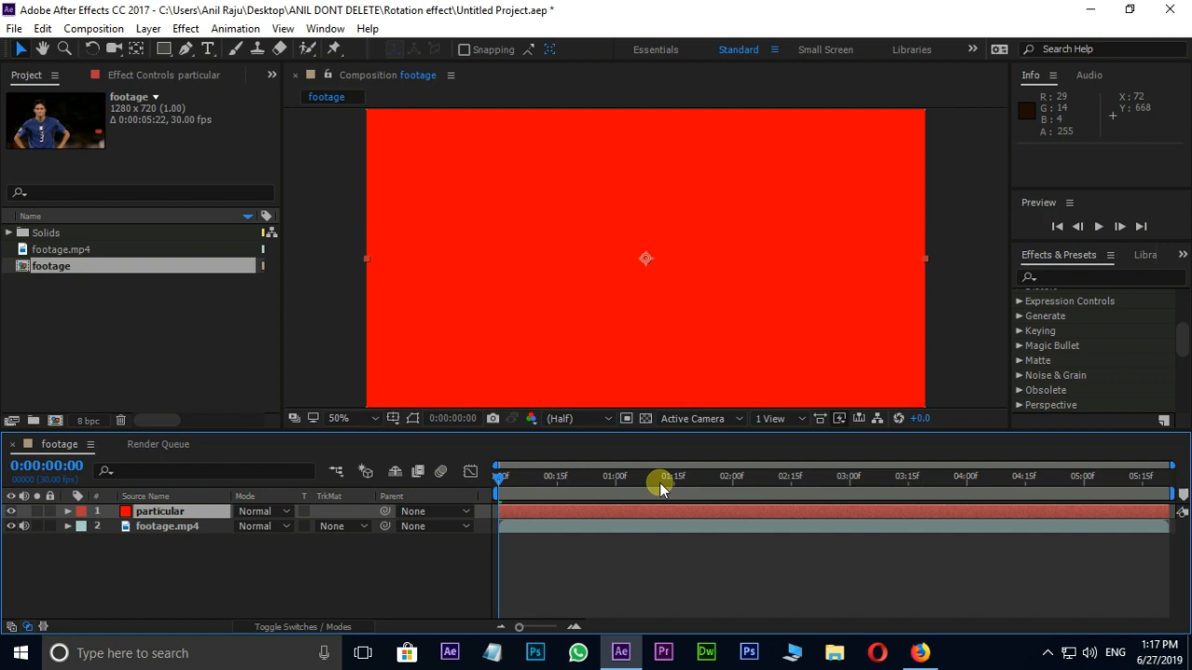
mouse_move(185, 28)
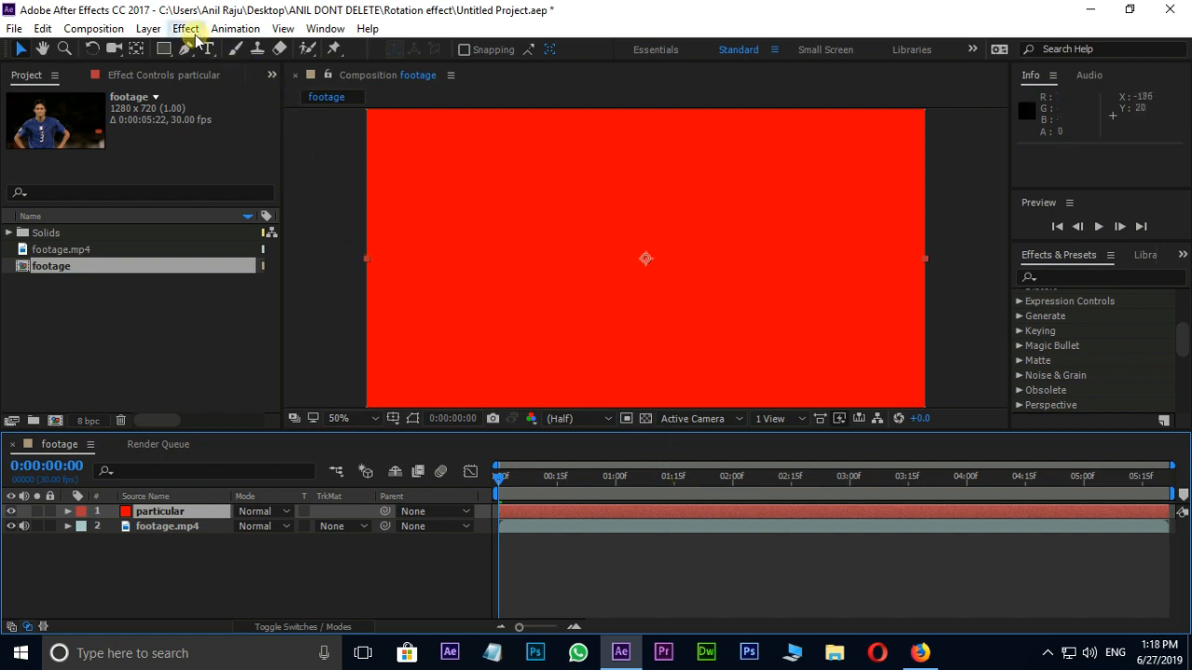
- Apply Trapcode Particular from the Effect menu to the 'particular' solid
left_click(185, 28)
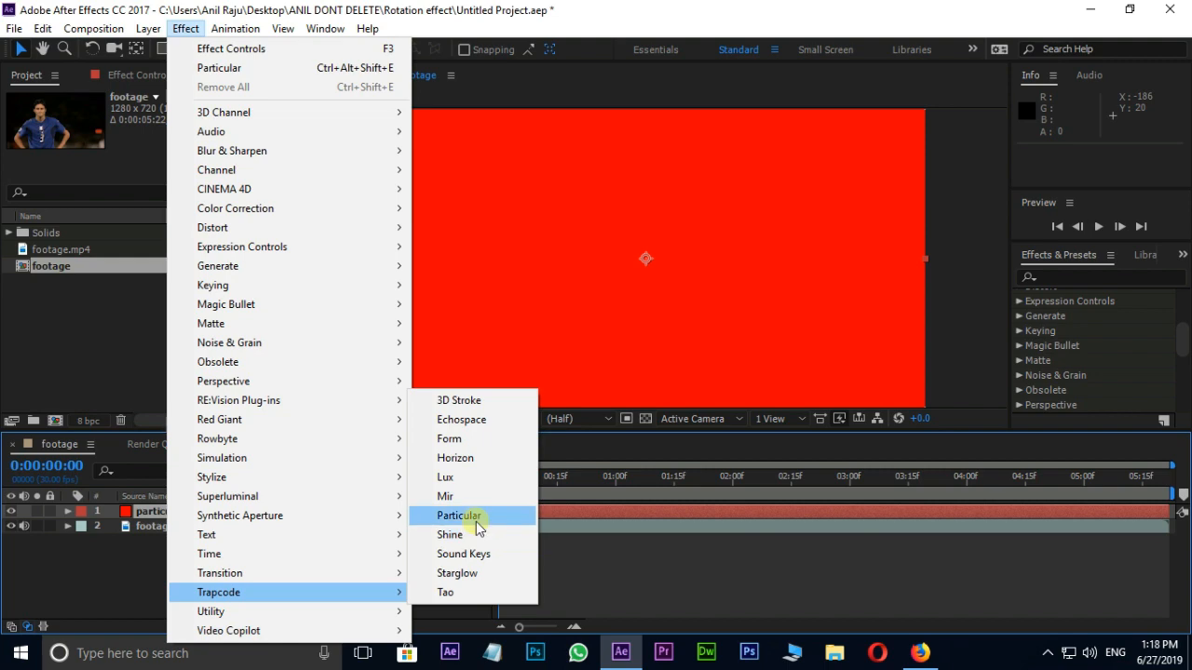
left_click(458, 516)
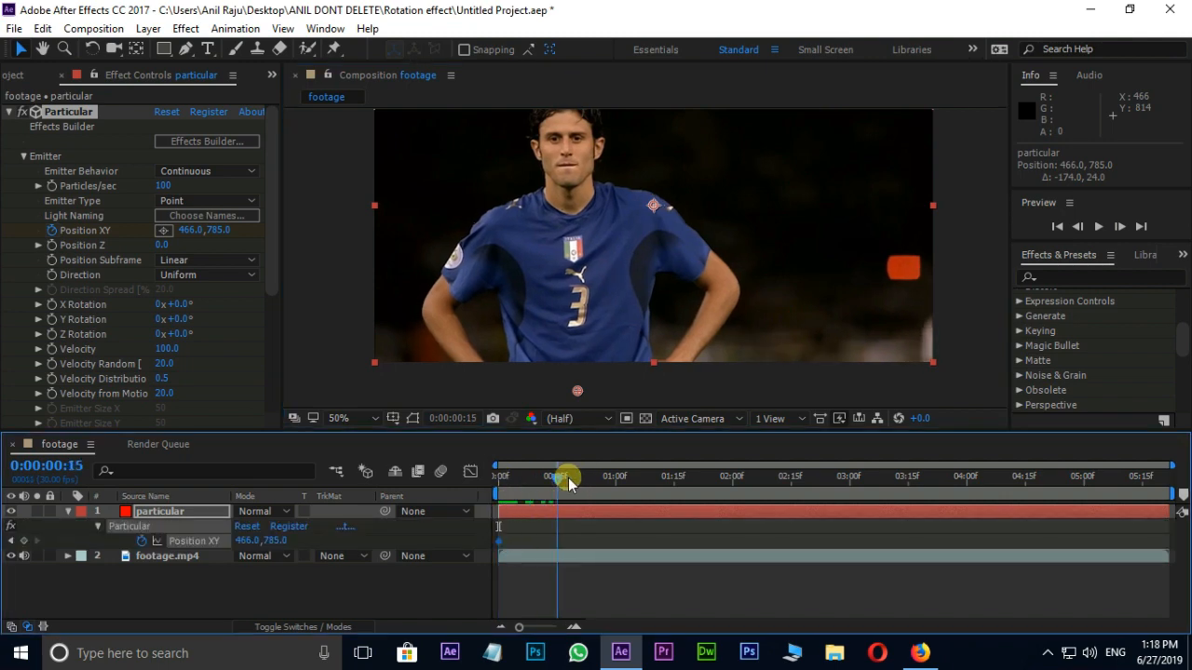
- Keyframe the emitter's Position XY each second, moving it around the player
left_click_drag(568, 476, 614, 477)
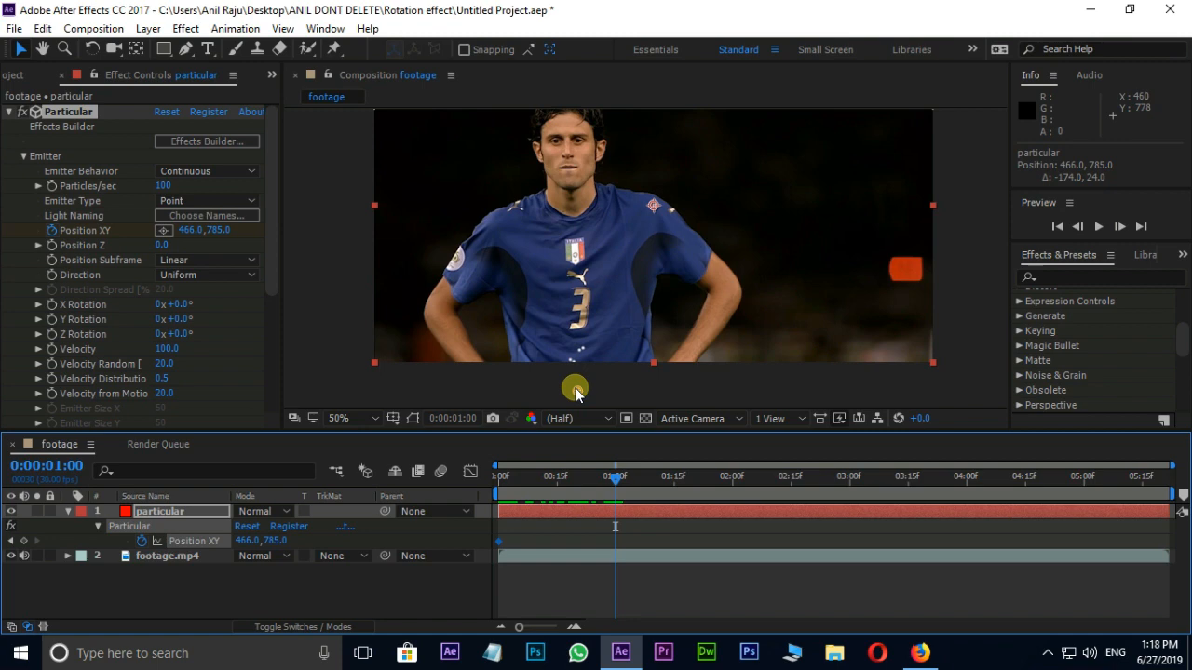
left_click_drag(614, 476, 731, 477)
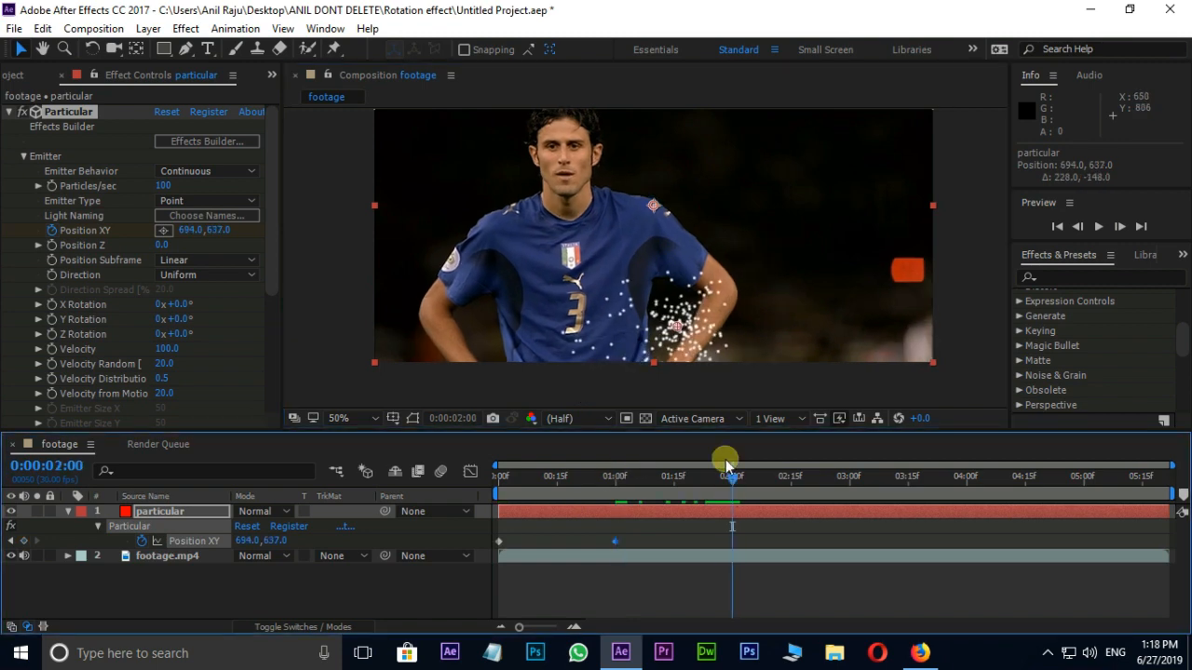
left_click_drag(731, 456, 843, 484)
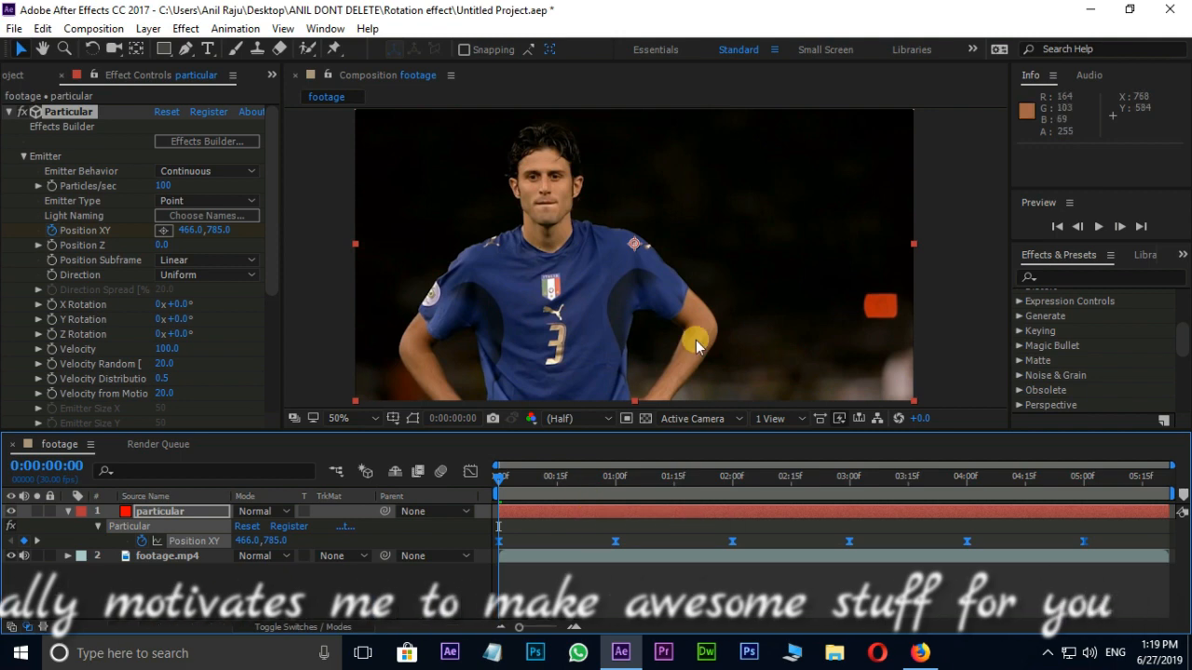
left_click(1119, 226)
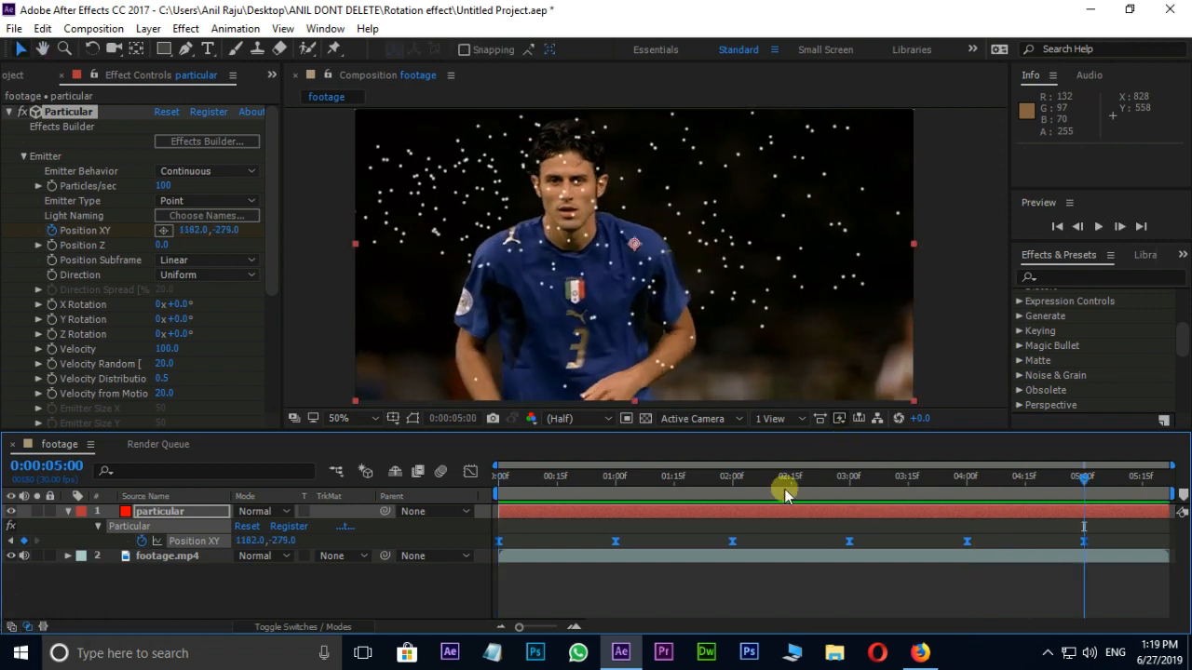
left_click(789, 476)
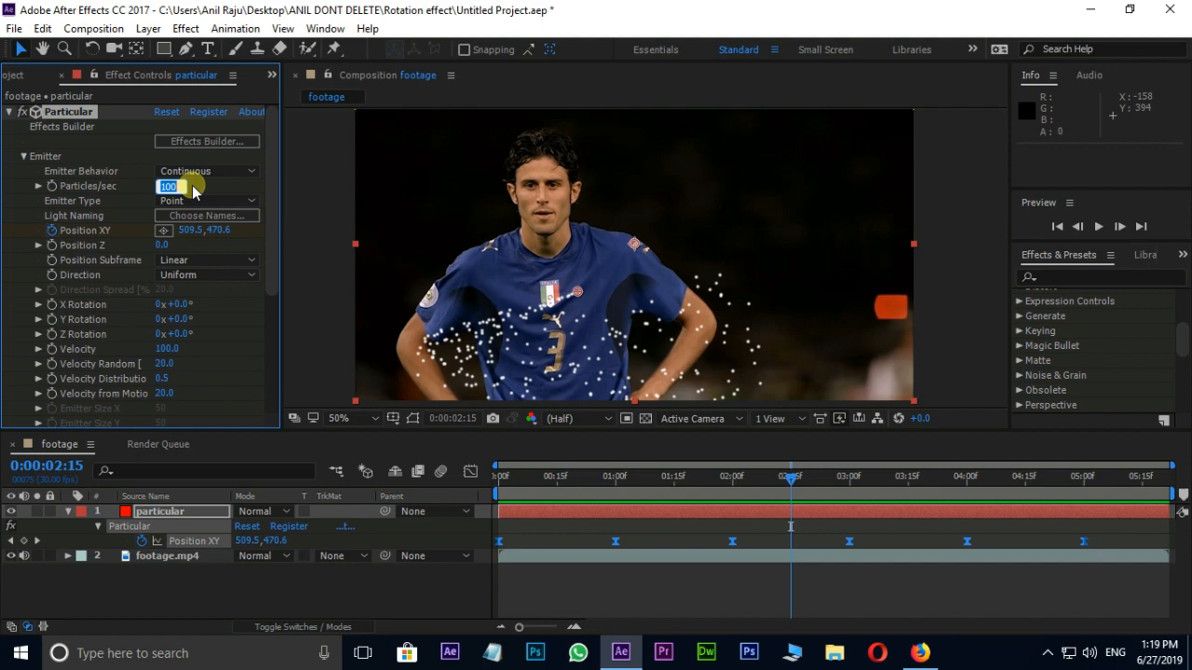
- Set Particles/sec to 300 and Velocity to 0, preview the trail, and zoom to 100%
type("300")
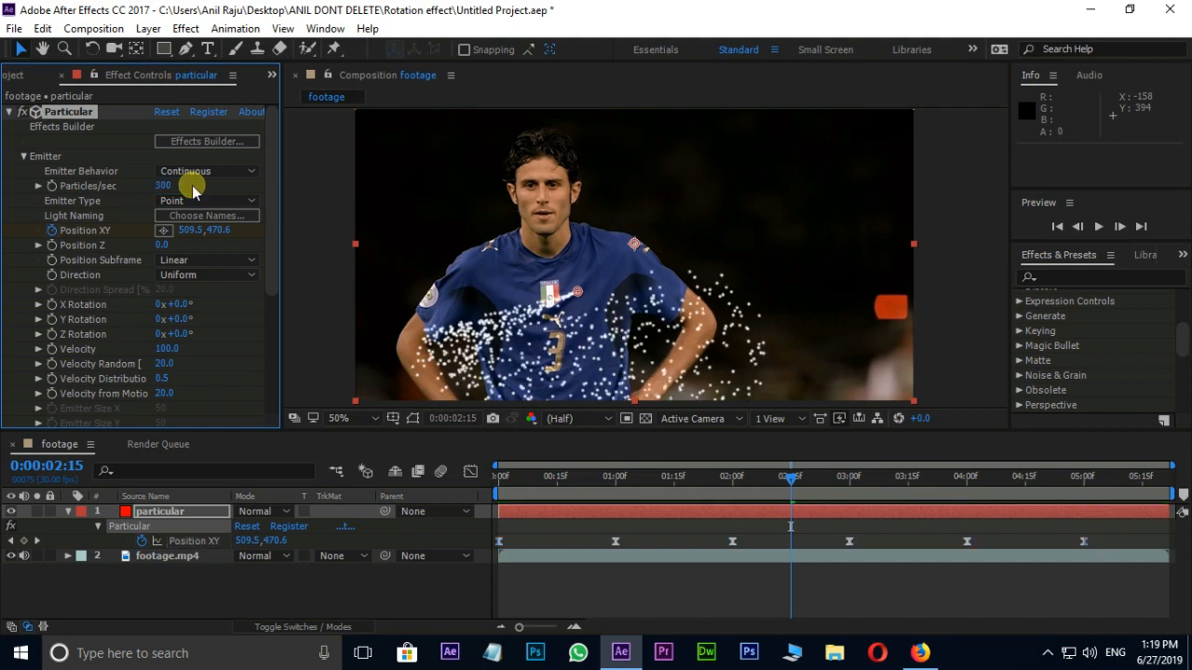
mouse_move(167, 349)
type("0")
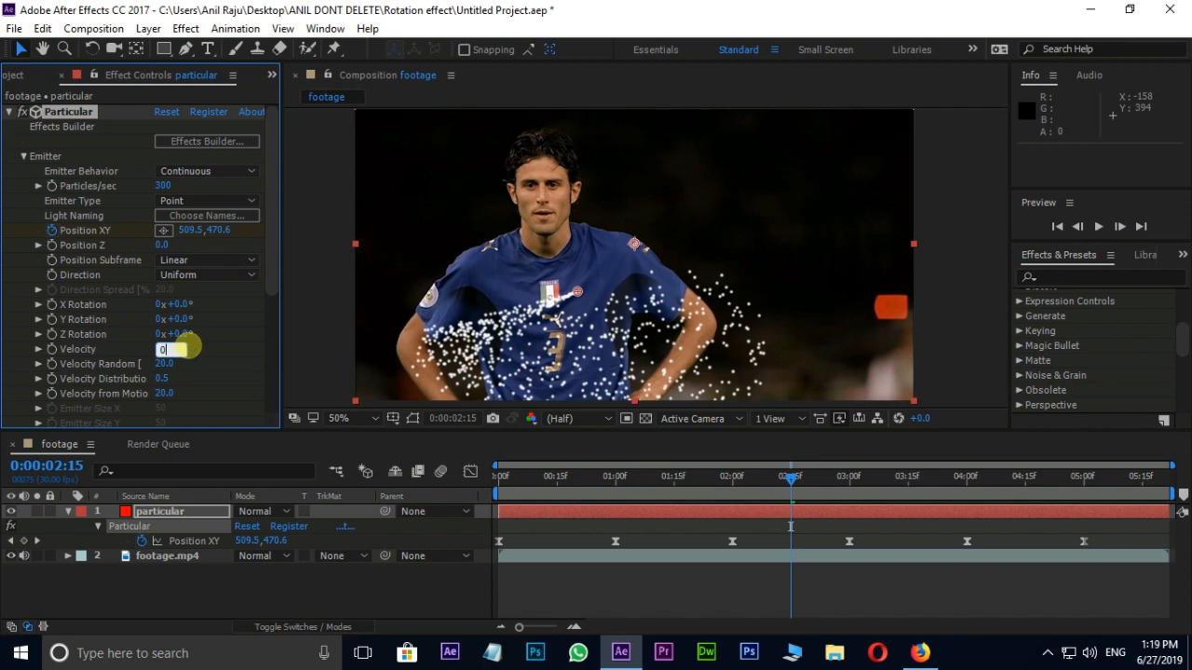
left_click_drag(790, 476, 827, 482)
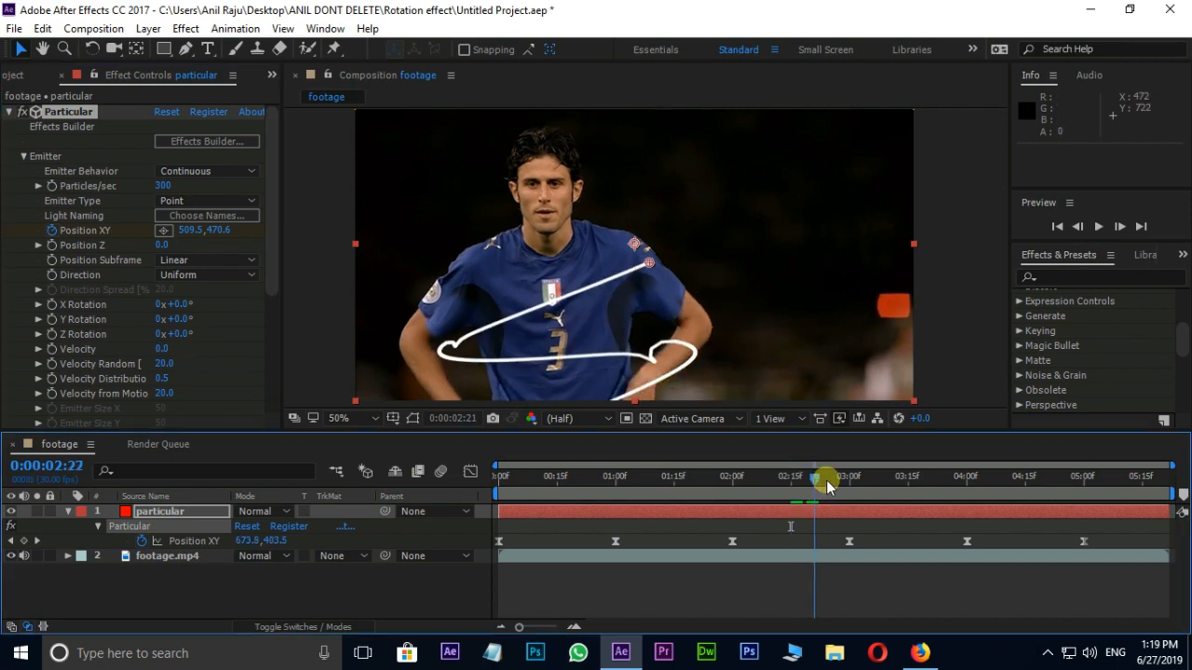
left_click_drag(827, 478, 928, 477)
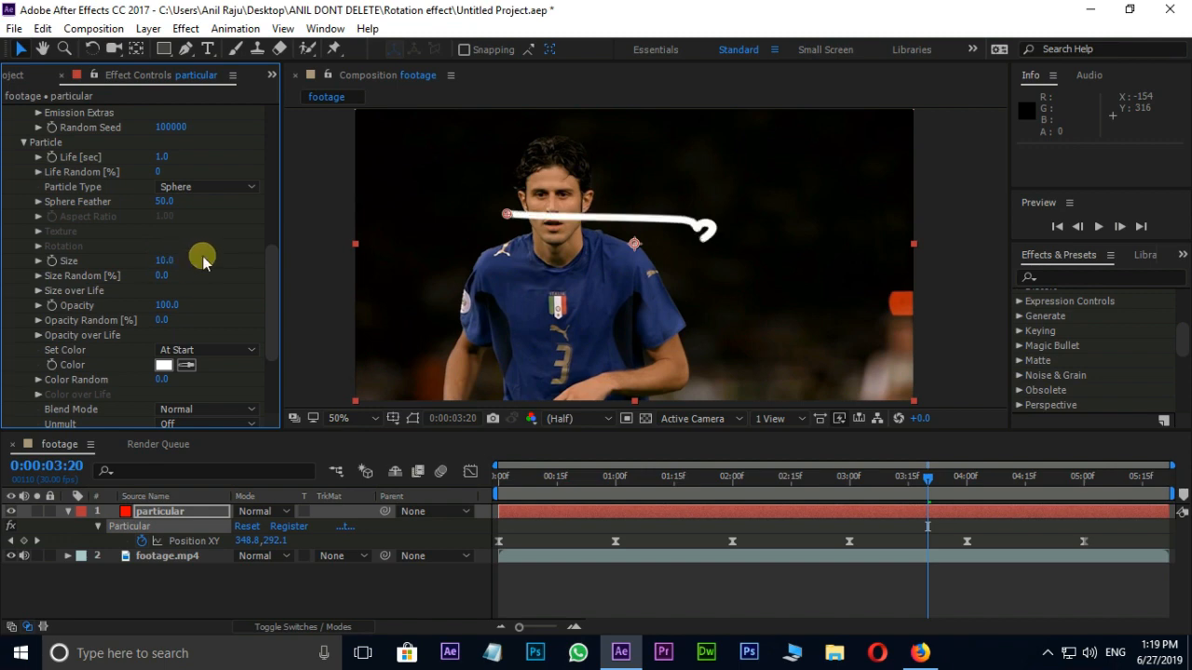
left_click(340, 418)
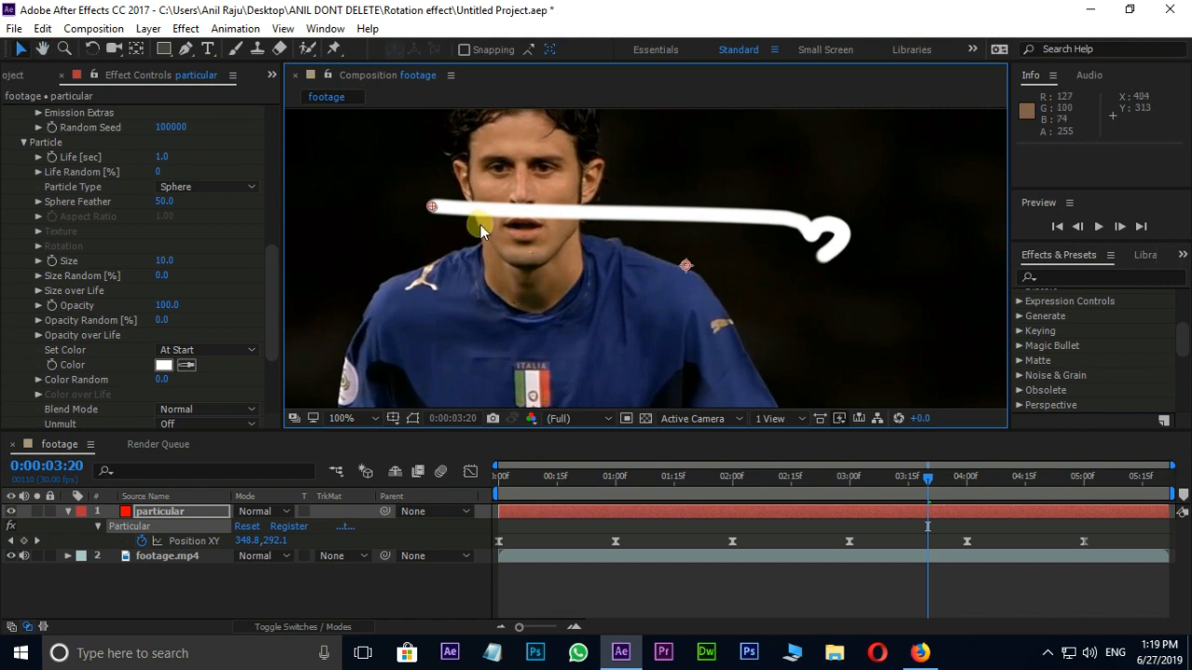
mouse_move(42, 296)
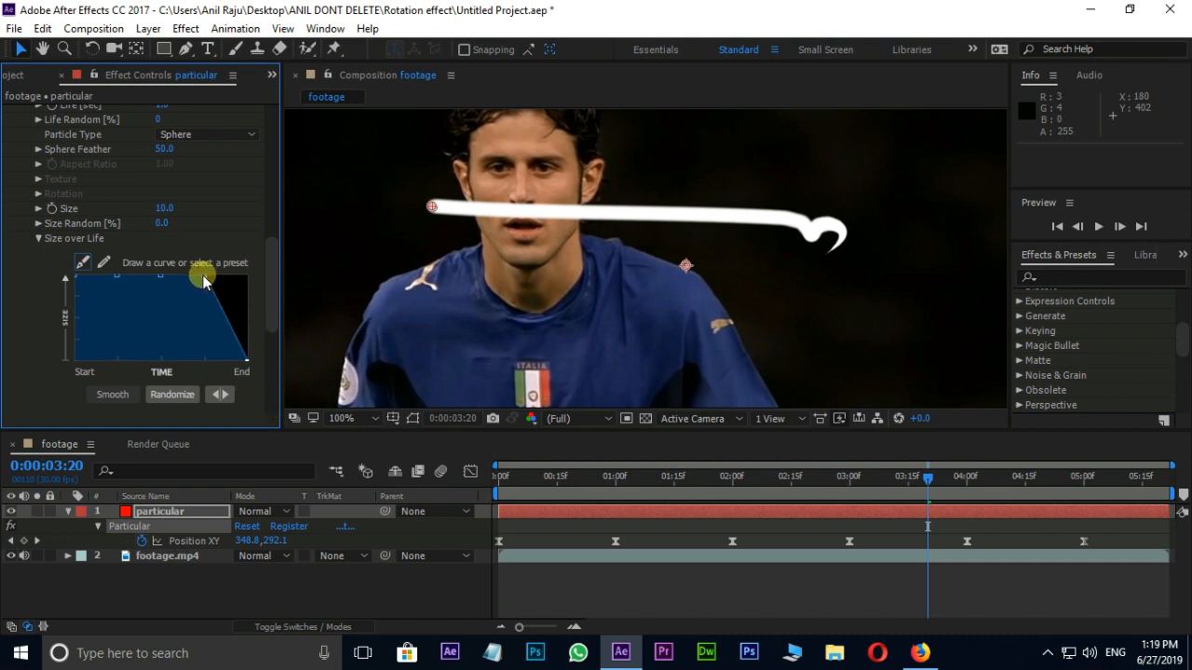
- Taper the size-over-life and opacity-over-life curves so particles shrink and fade out
left_click_drag(203, 278, 160, 282)
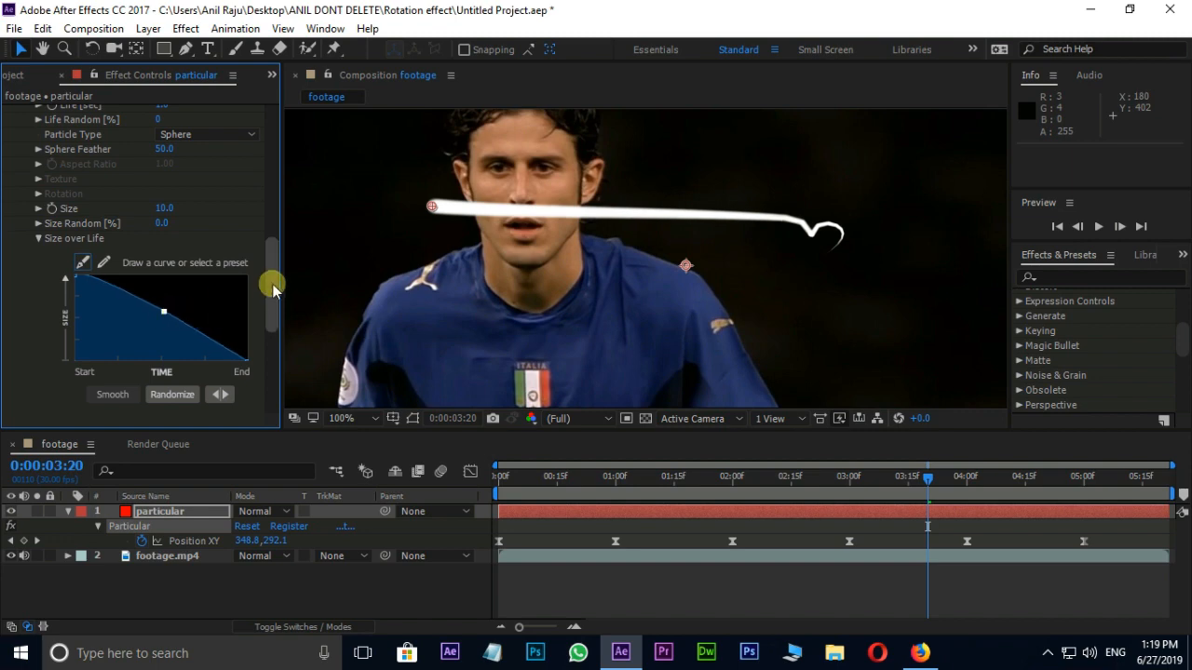
scroll("down", 3)
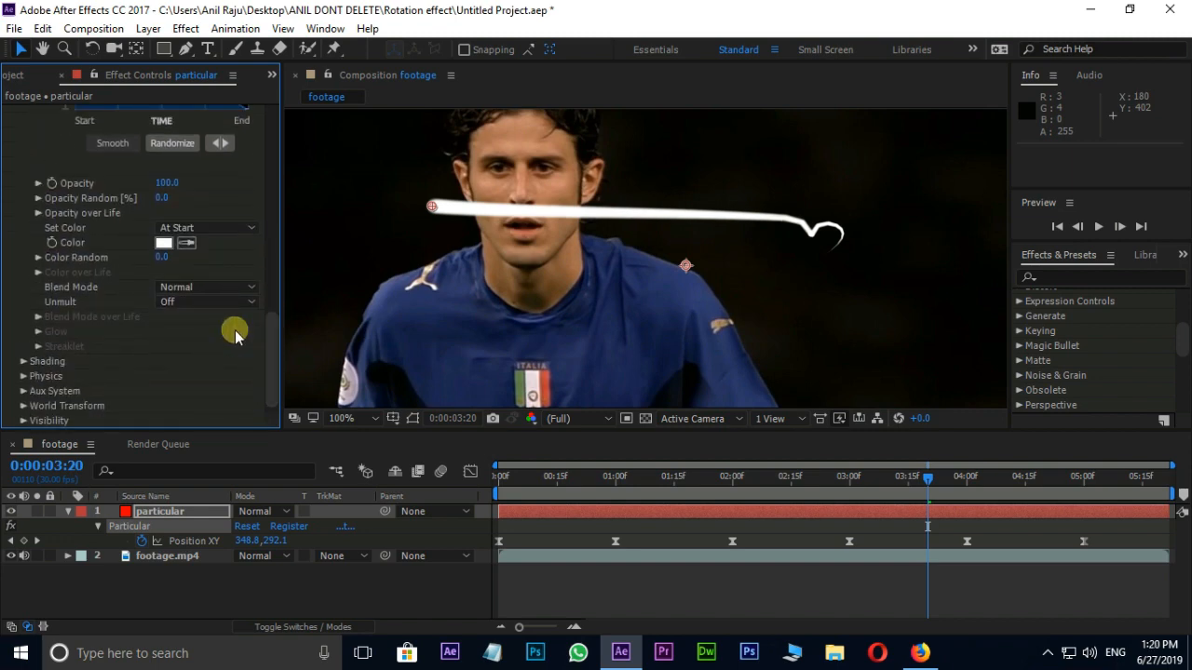
left_click(39, 213)
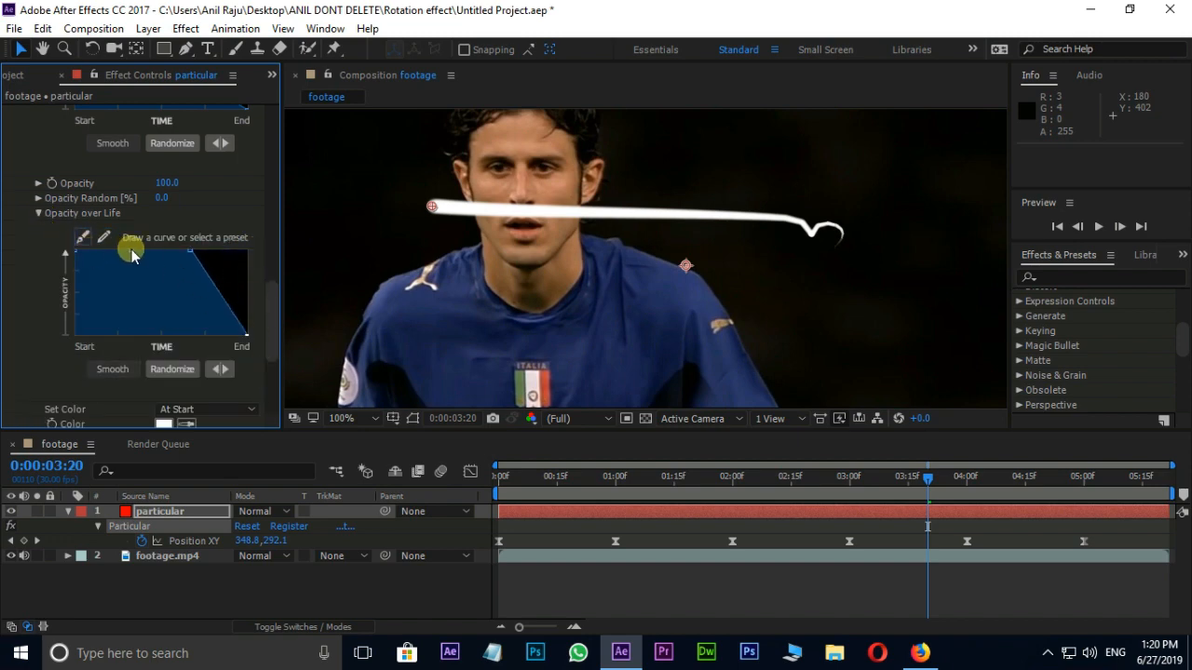
left_click_drag(133, 253, 124, 270)
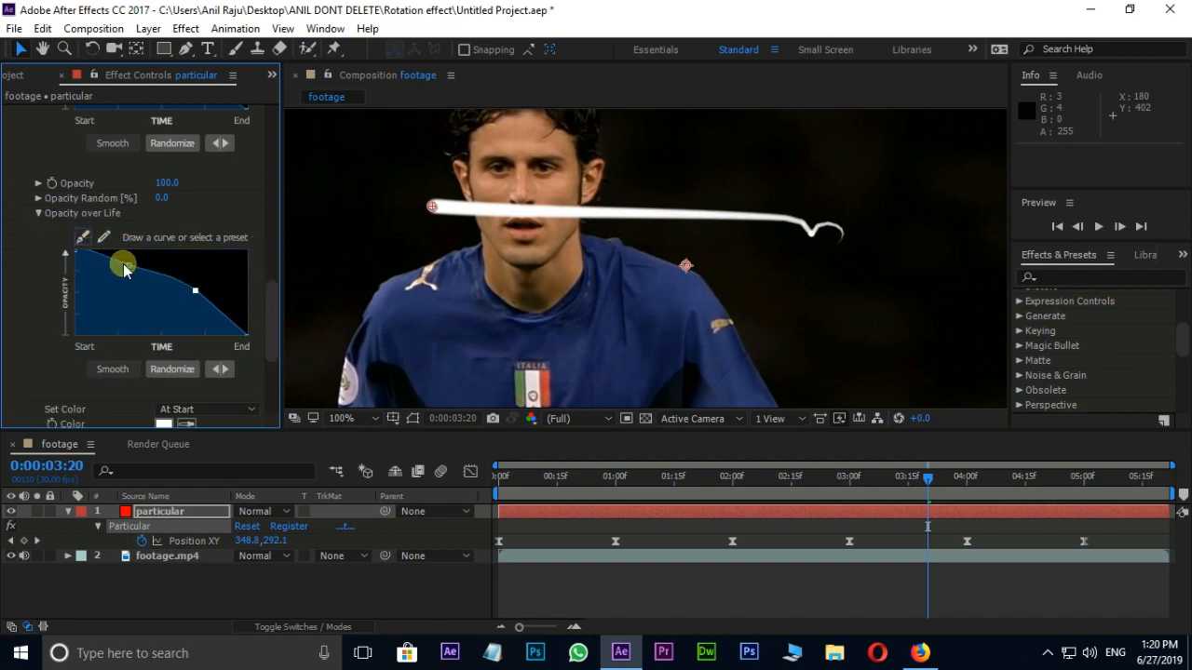
left_click_drag(124, 264, 235, 342)
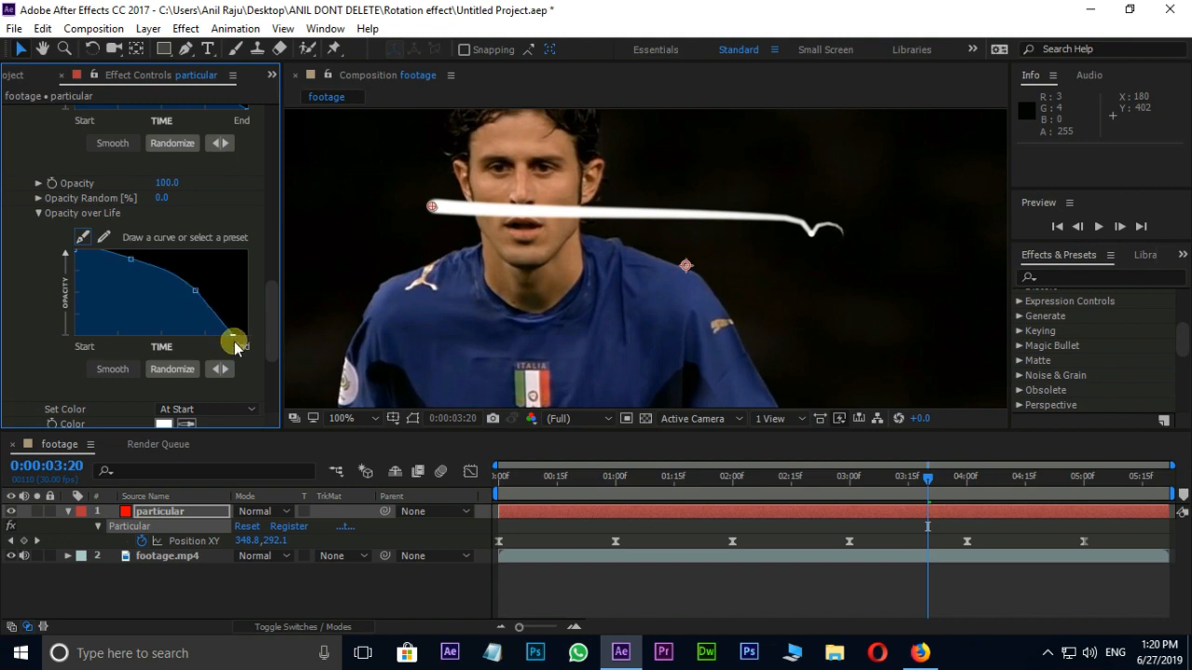
left_click(663, 477)
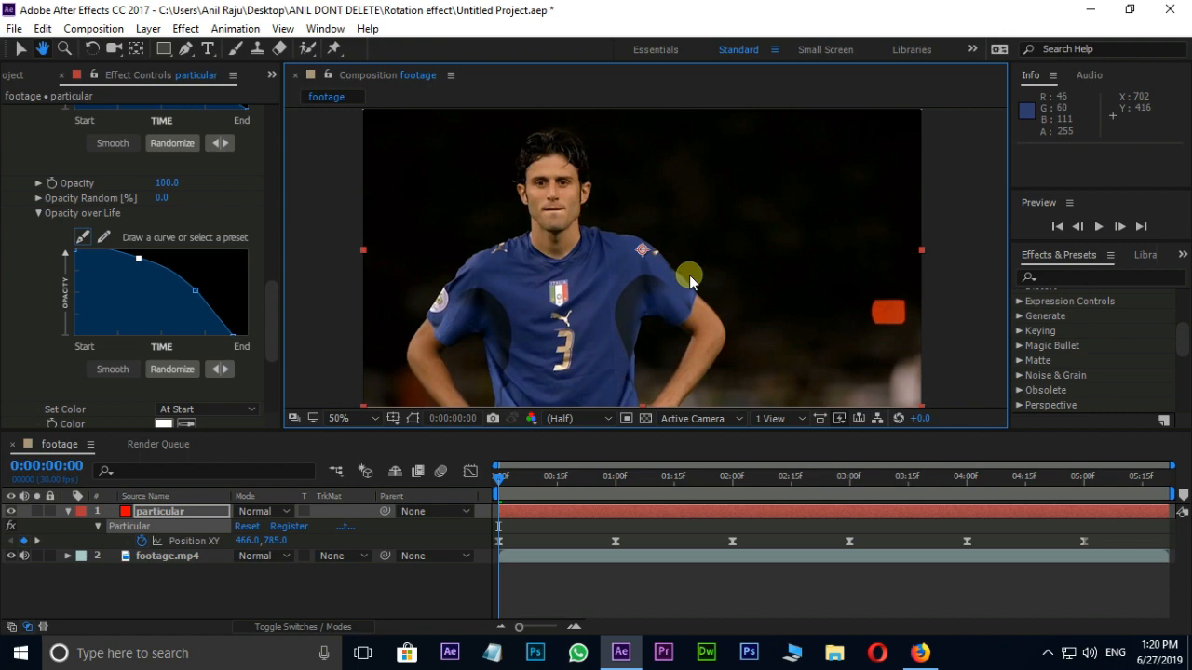
- Search 'gl' and apply Stylize > Glow to the particle layer, then scrub to preview
left_click(1098, 278)
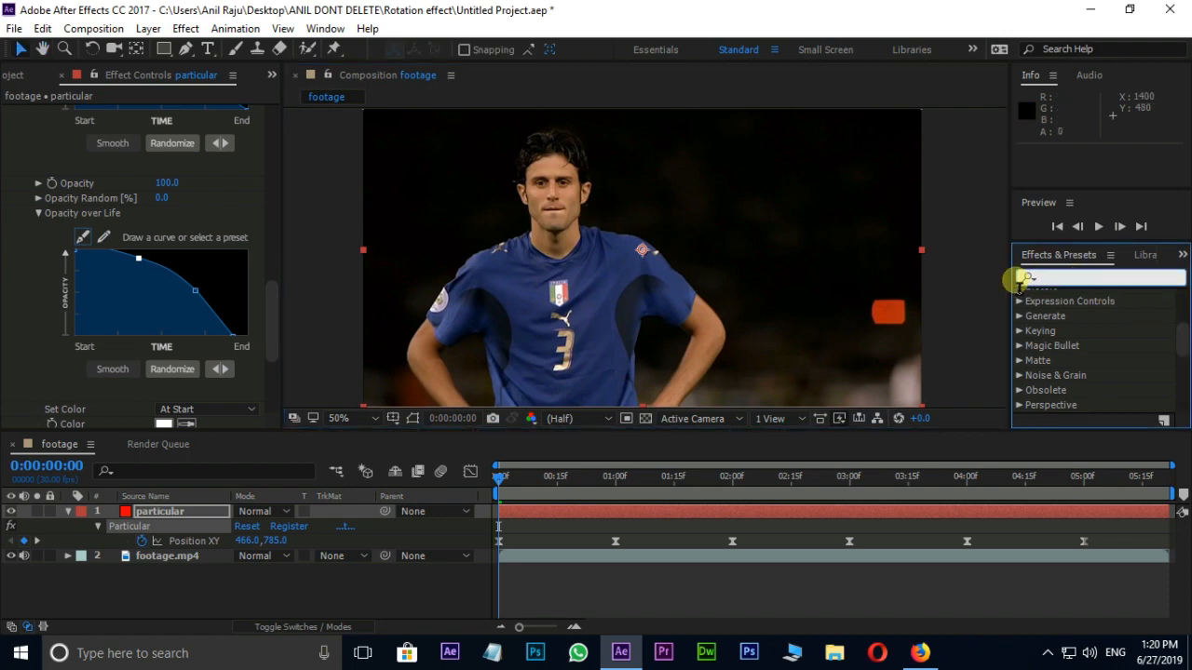
type("glow")
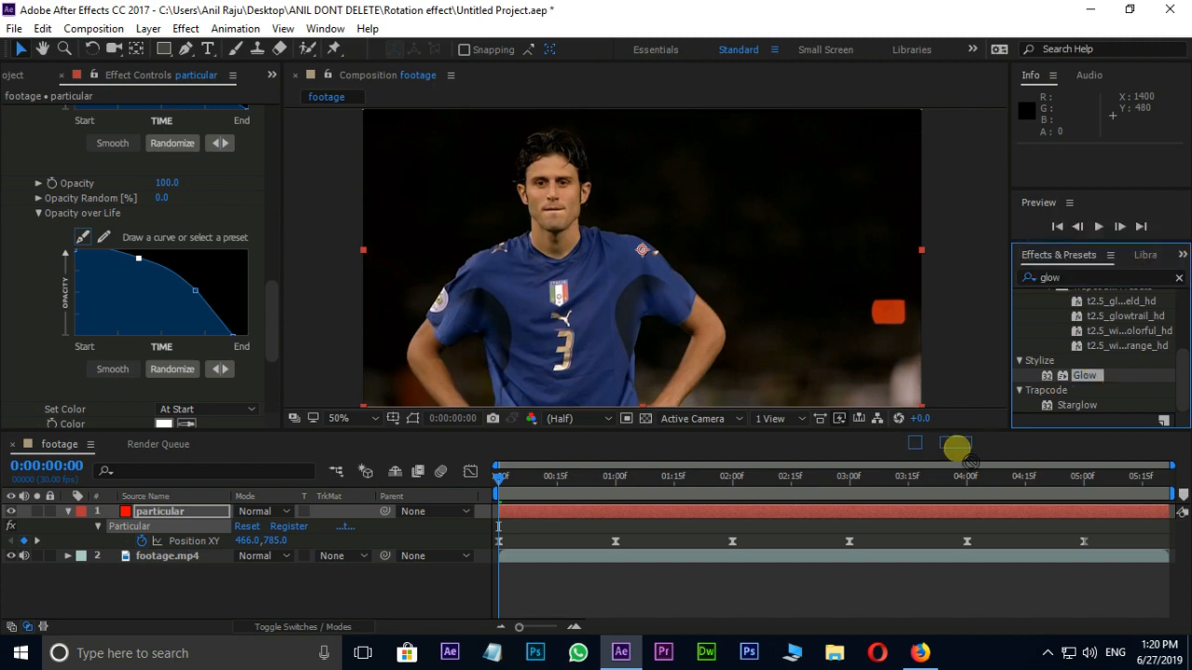
double_click(1086, 375)
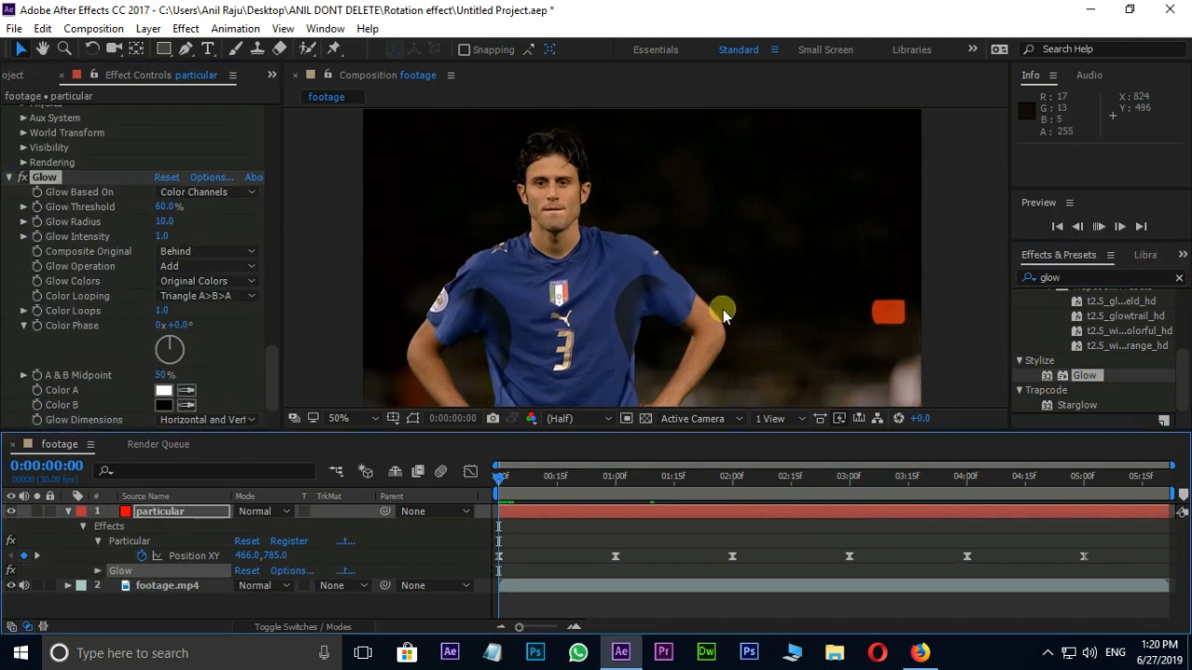
left_click(1119, 227)
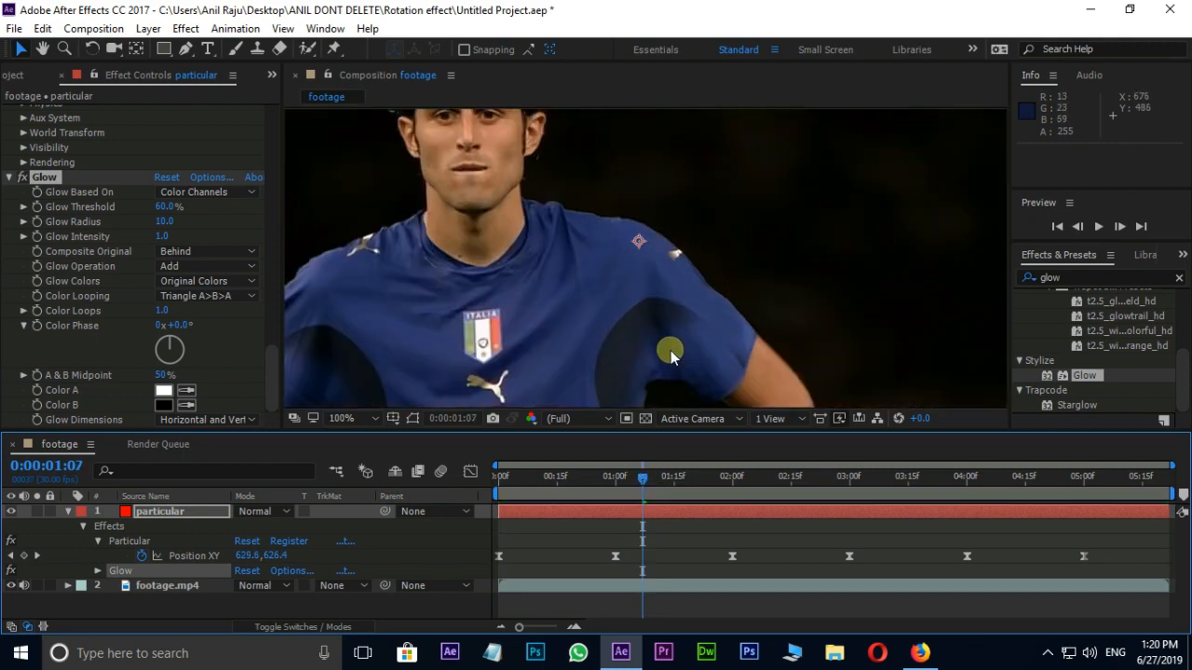
left_click_drag(642, 470, 685, 471)
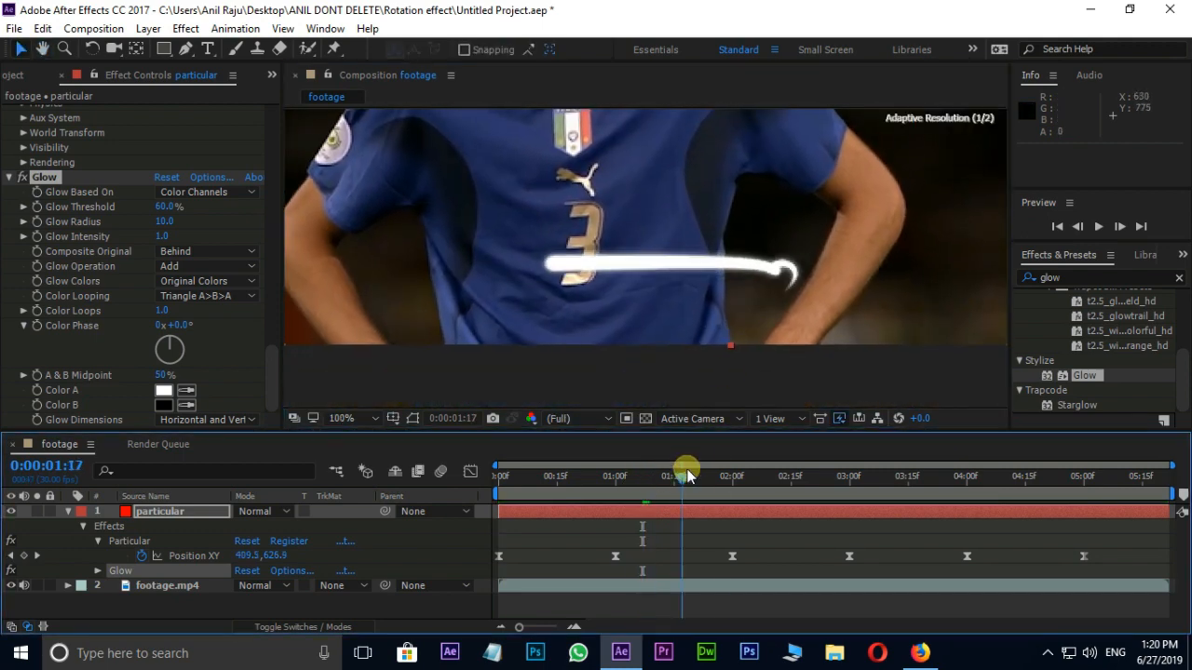
left_click_drag(685, 467, 639, 468)
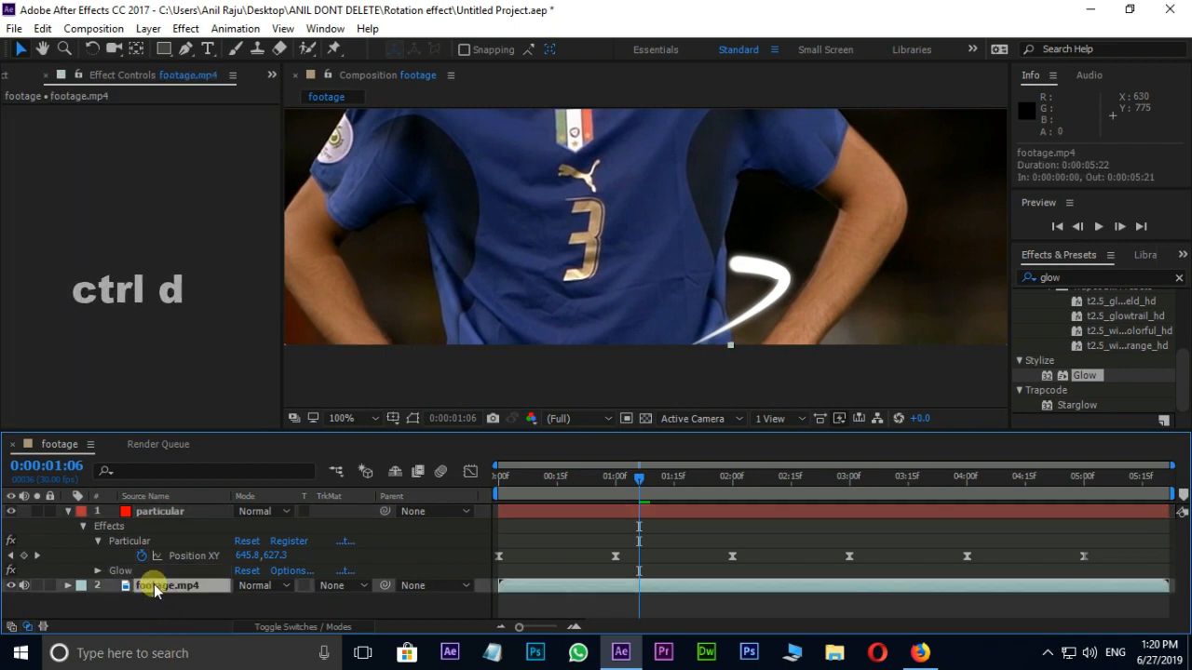
- Duplicate footage.mp4 with Ctrl+D and draw a Pen mask around the player's torso
key("ctrl+d")
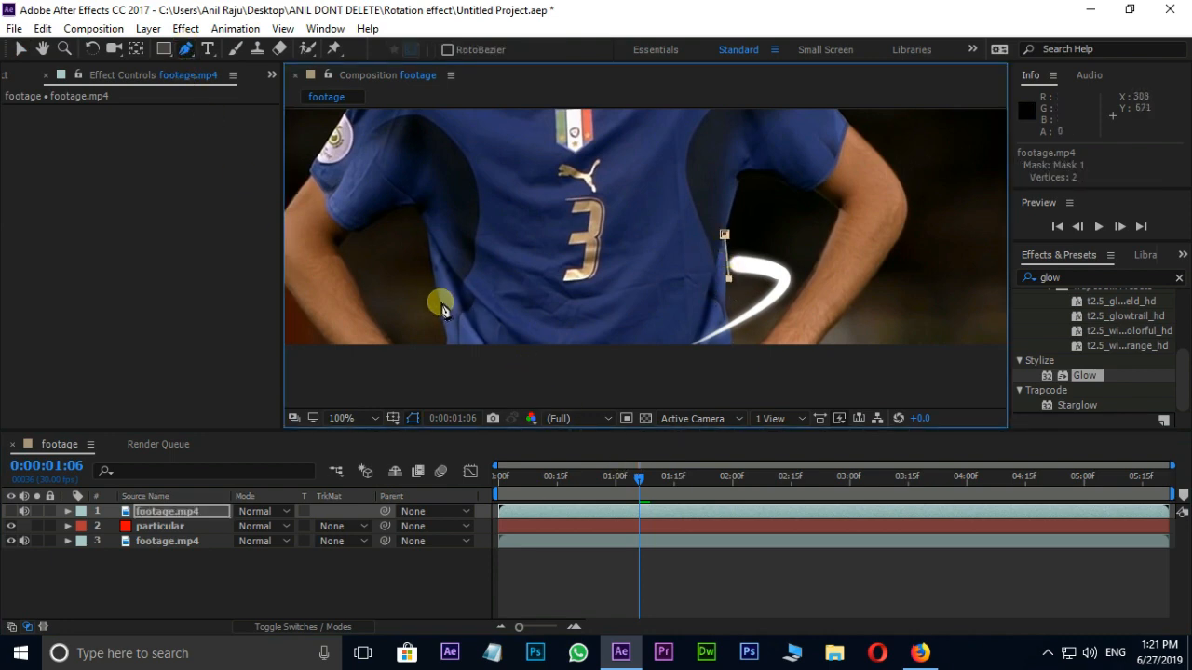
left_click(725, 233)
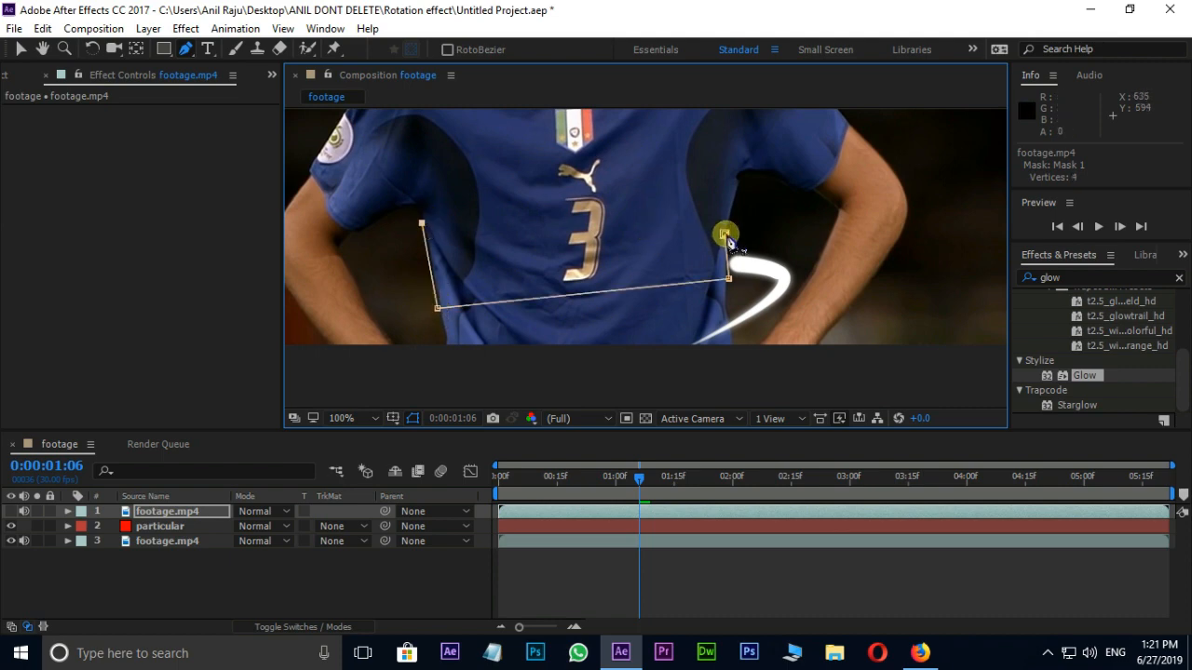
left_click_drag(640, 477, 659, 476)
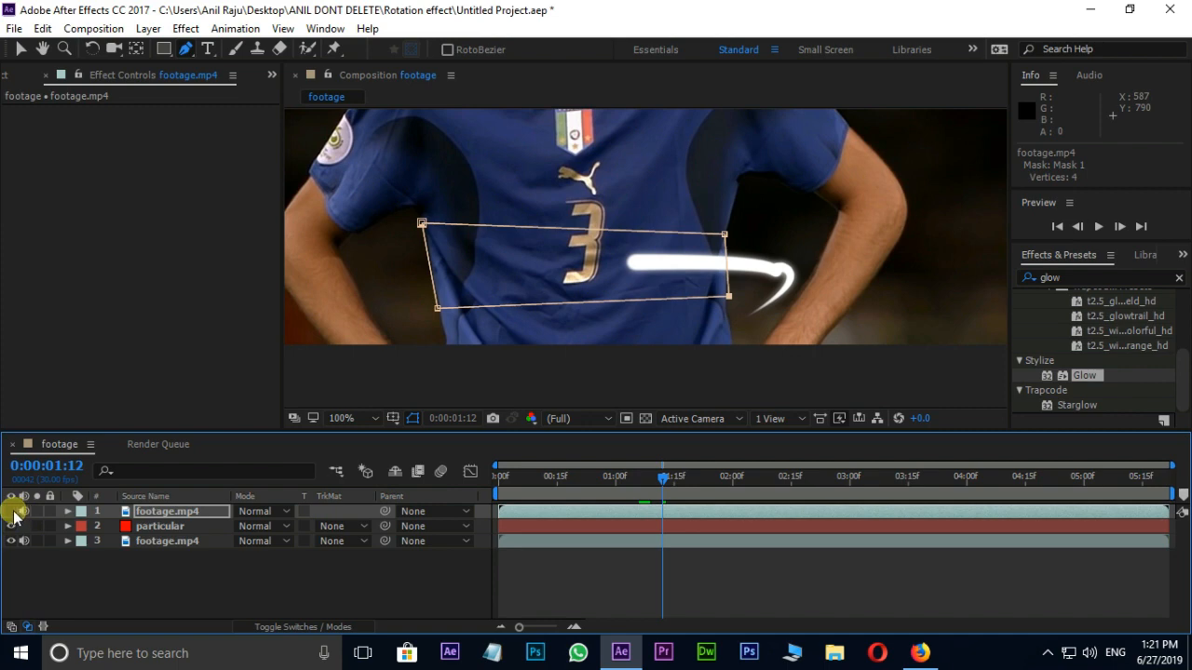
left_click_drag(661, 479, 724, 479)
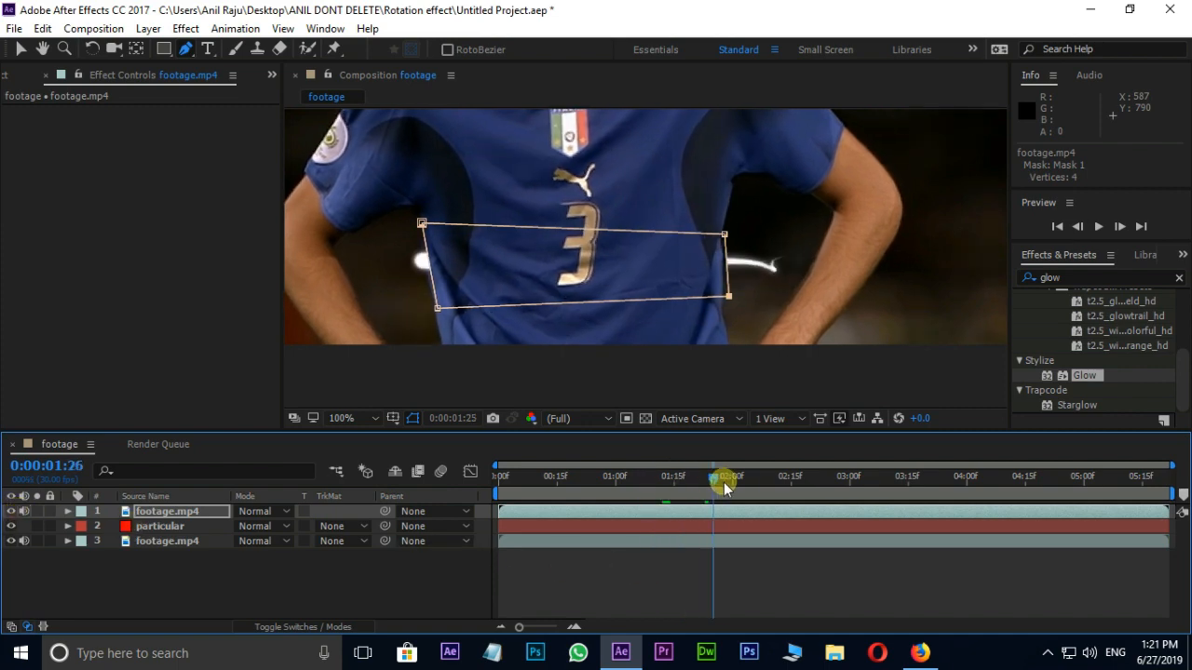
left_click_drag(724, 481, 739, 486)
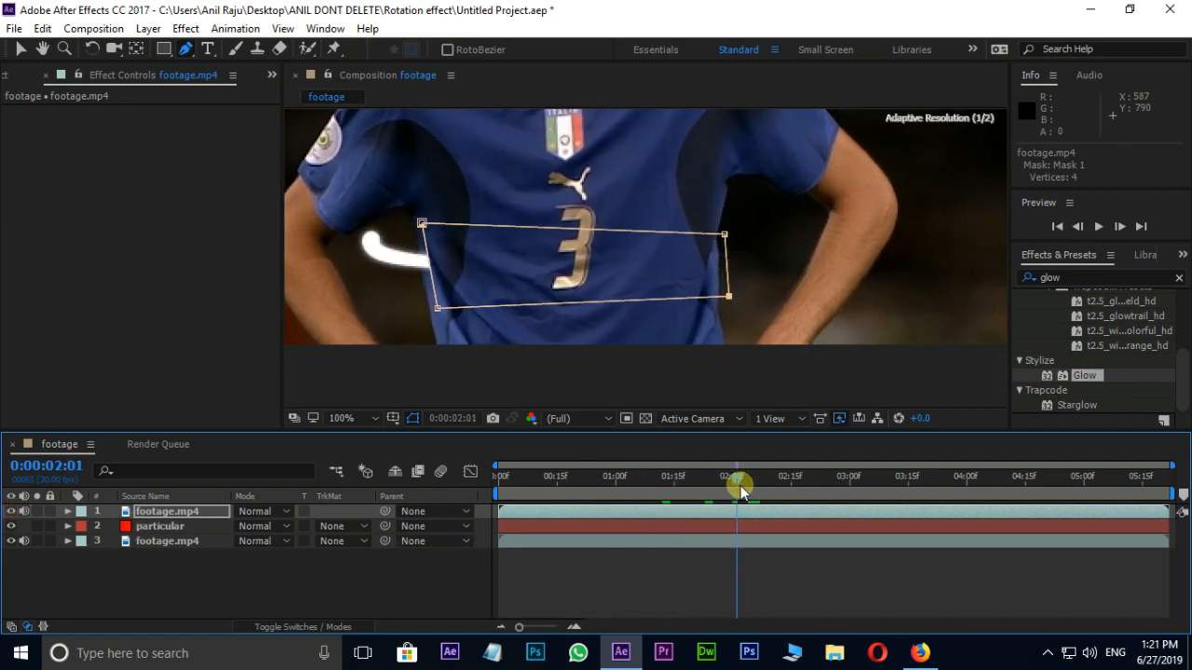
- Enable Mask 1's Mask Path stopwatch and adjust the torso mask's left edge and corner
left_click(67, 511)
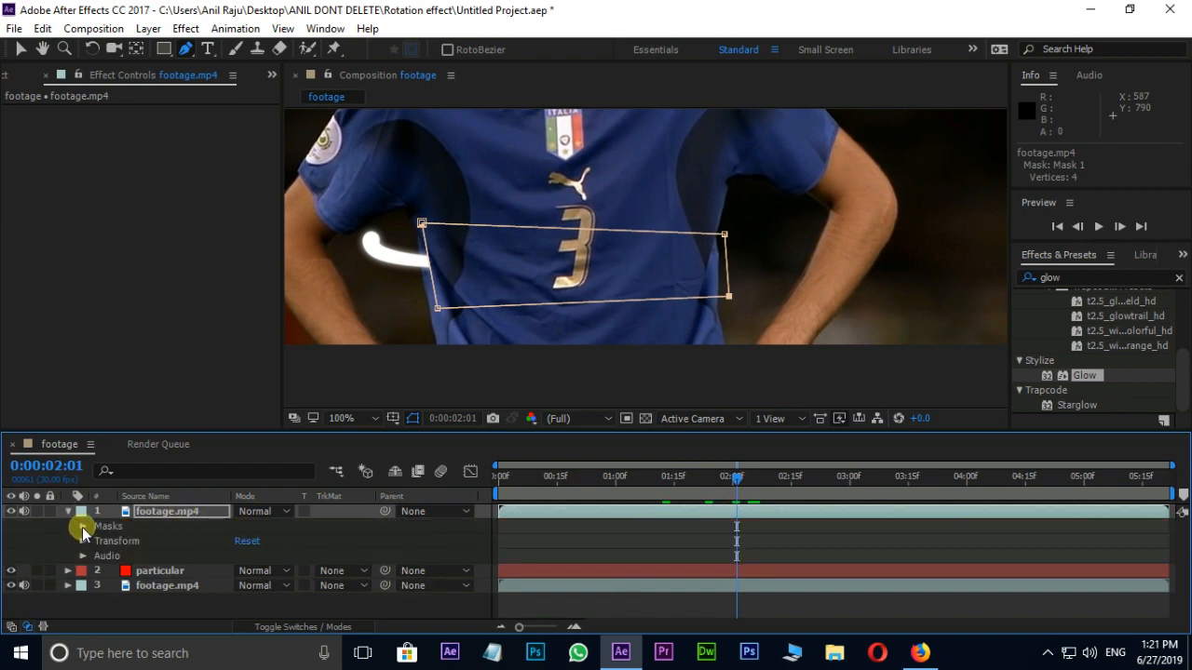
left_click(83, 526)
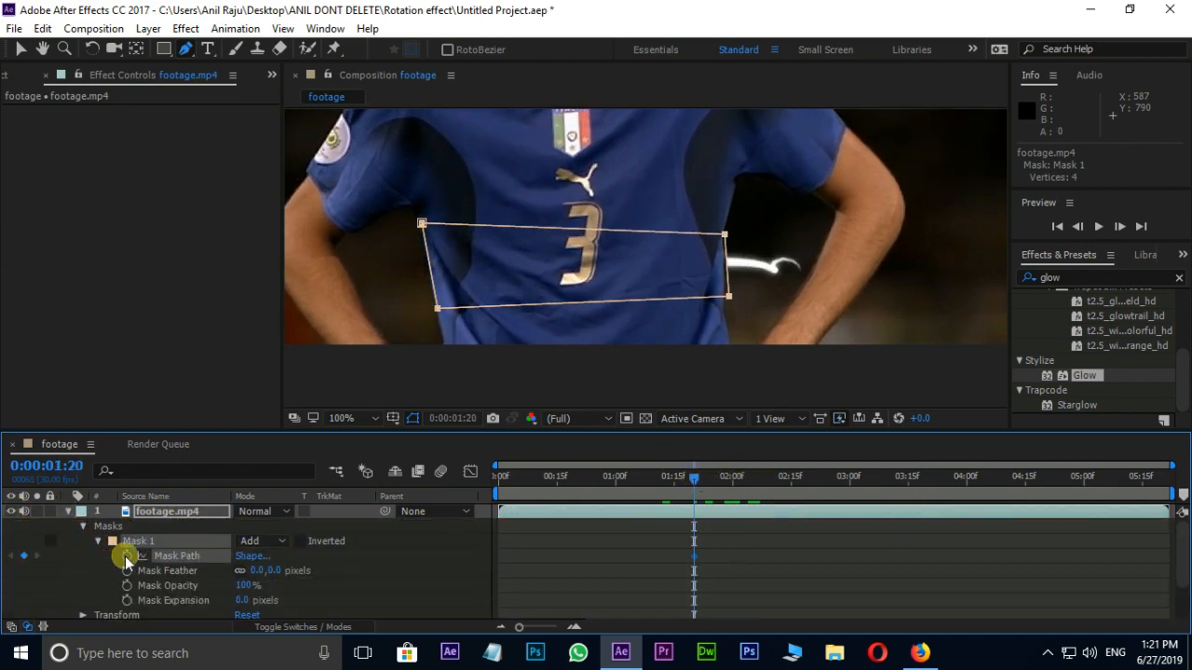
left_click(729, 475)
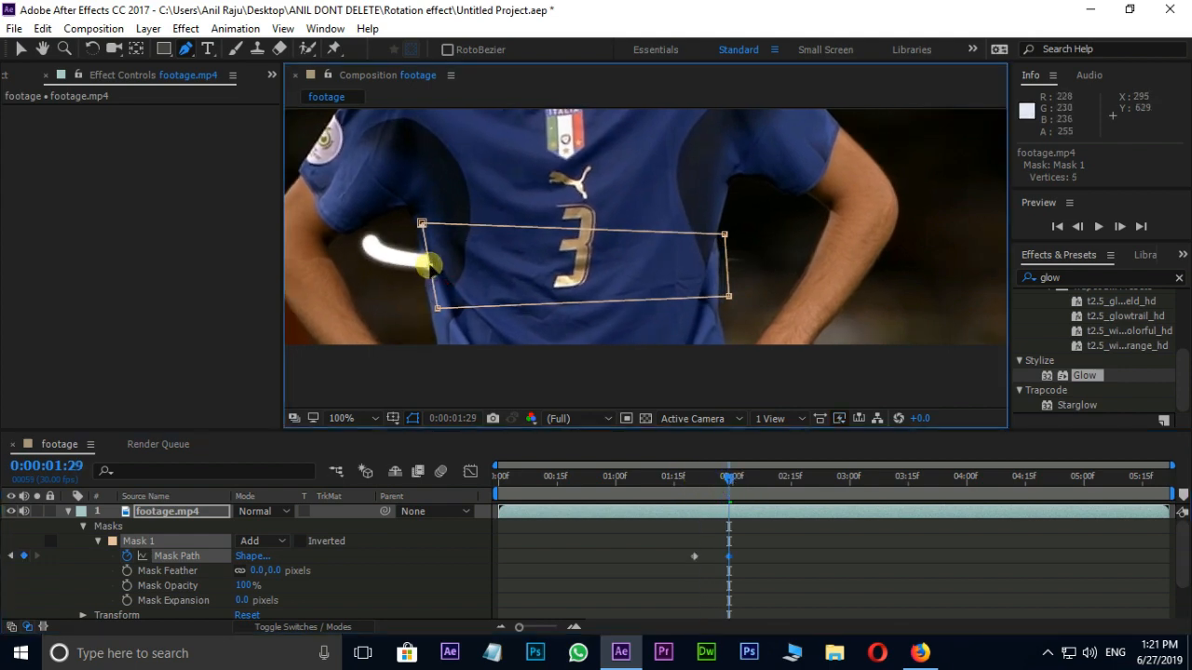
left_click_drag(428, 265, 429, 316)
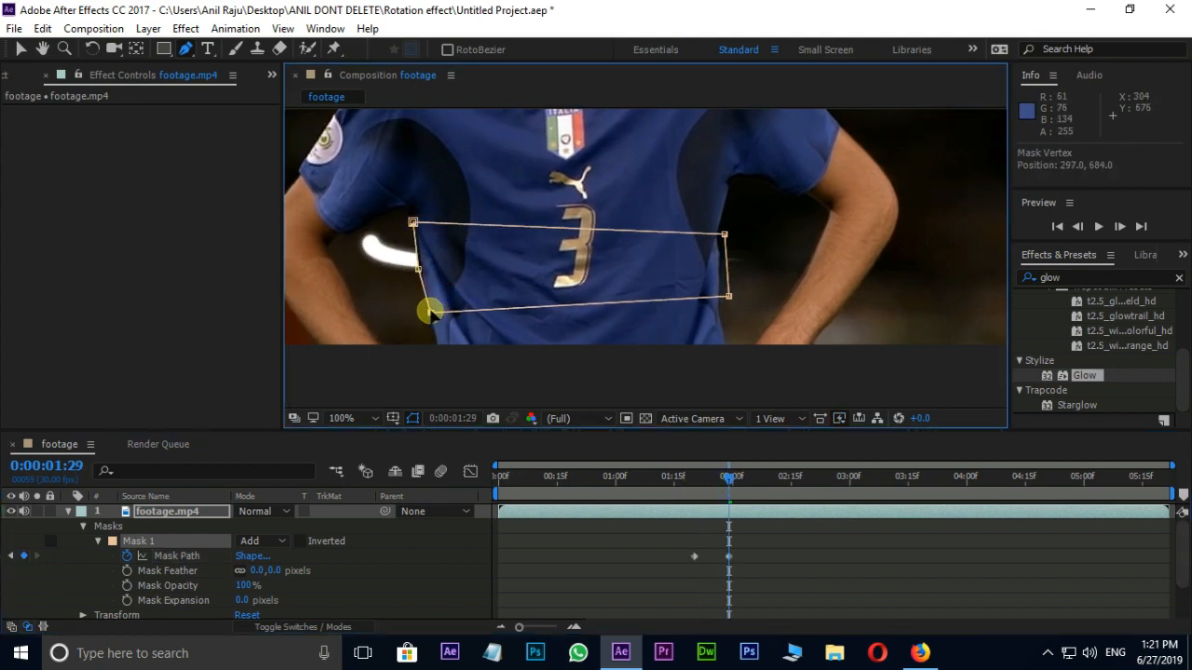
left_click_drag(730, 476, 754, 487)
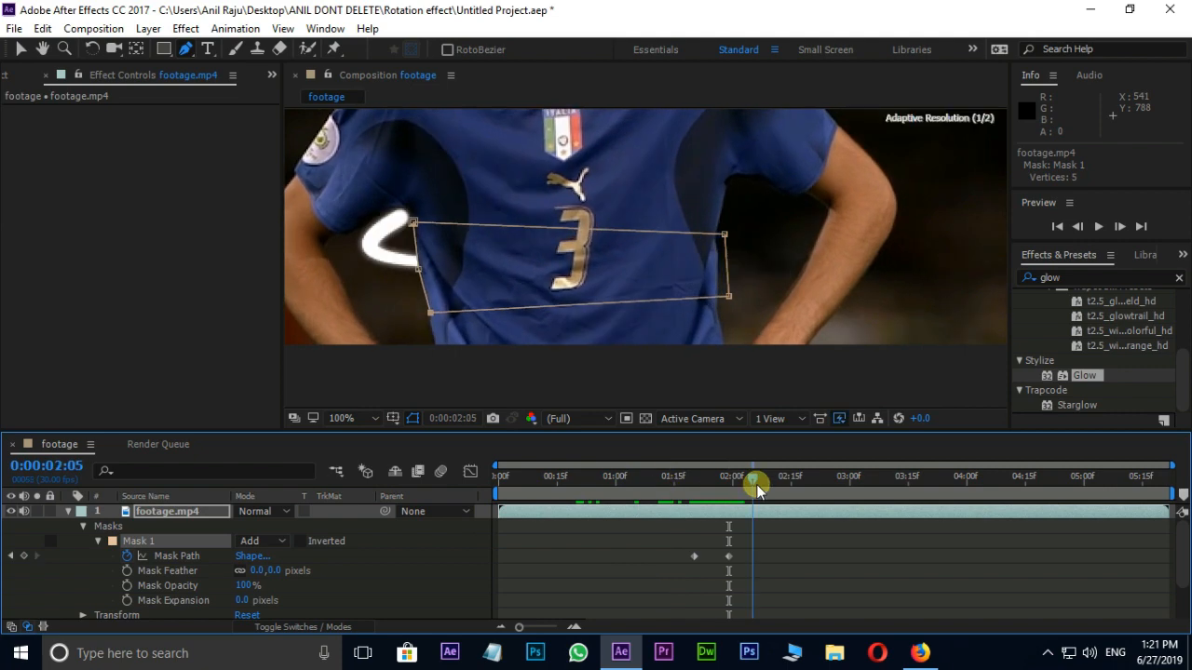
- Check the torso mask at later frames and outline the player's head with Mask 2
left_click_drag(756, 484, 782, 485)
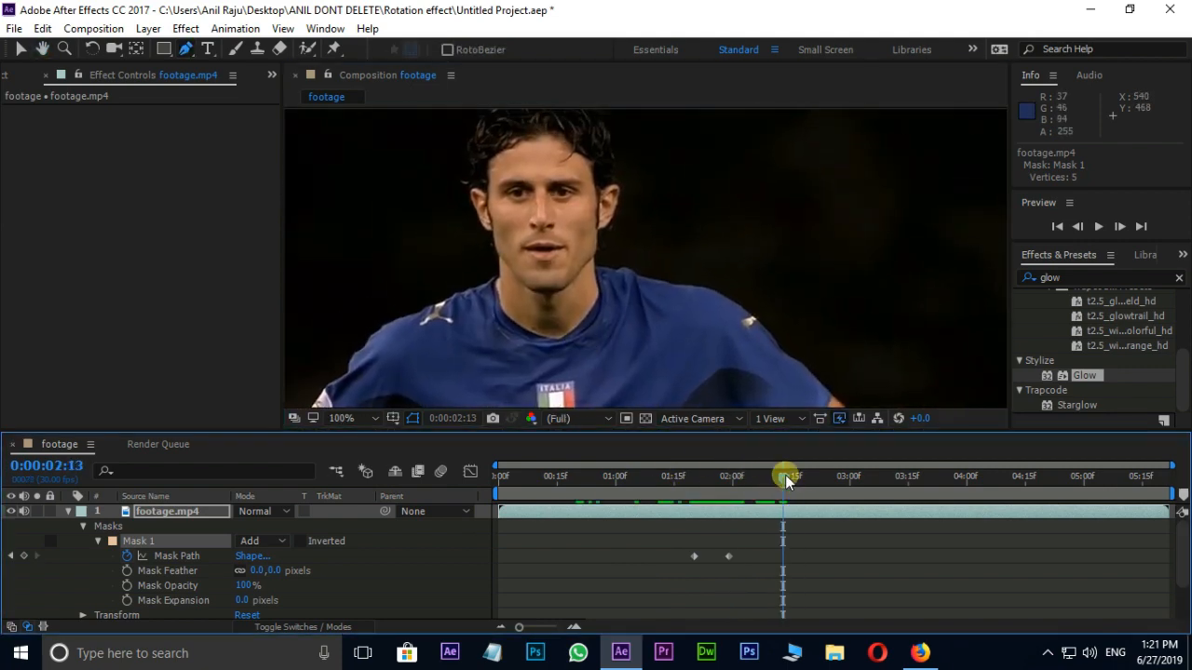
left_click_drag(786, 475, 903, 475)
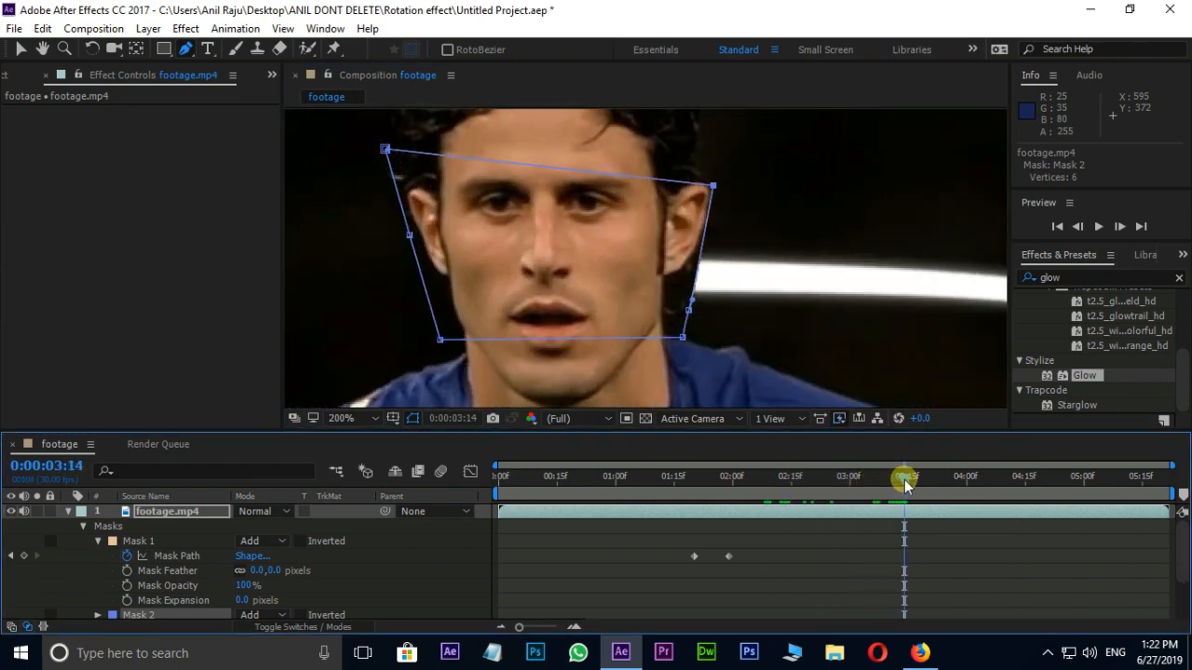
left_click(901, 477)
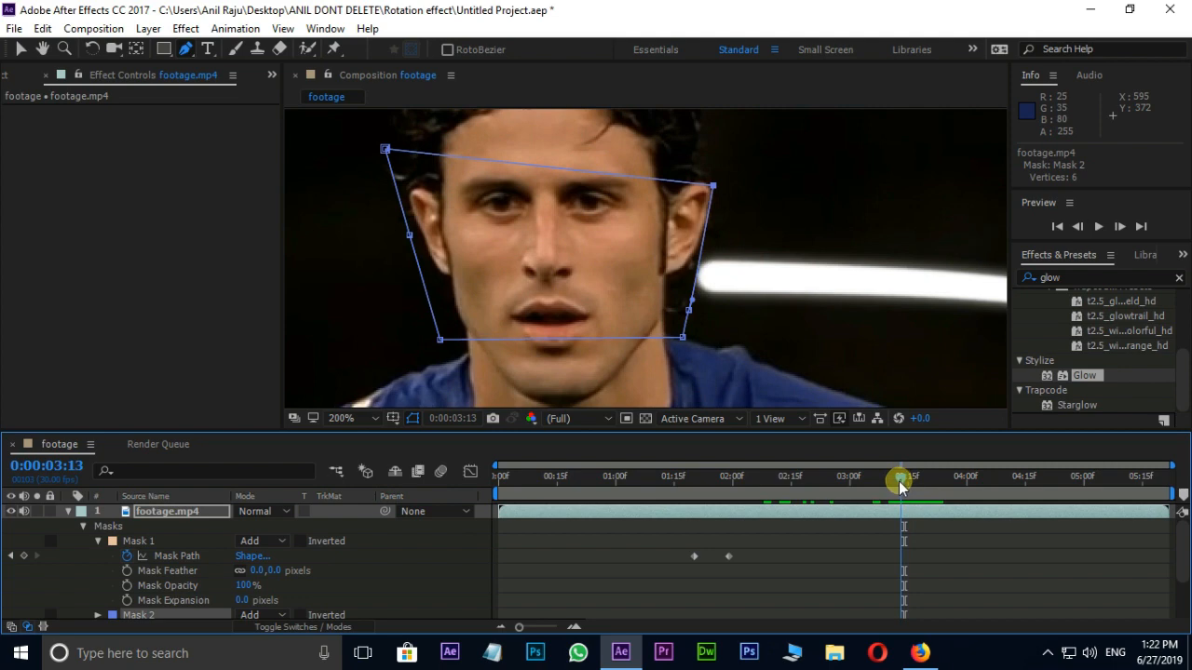